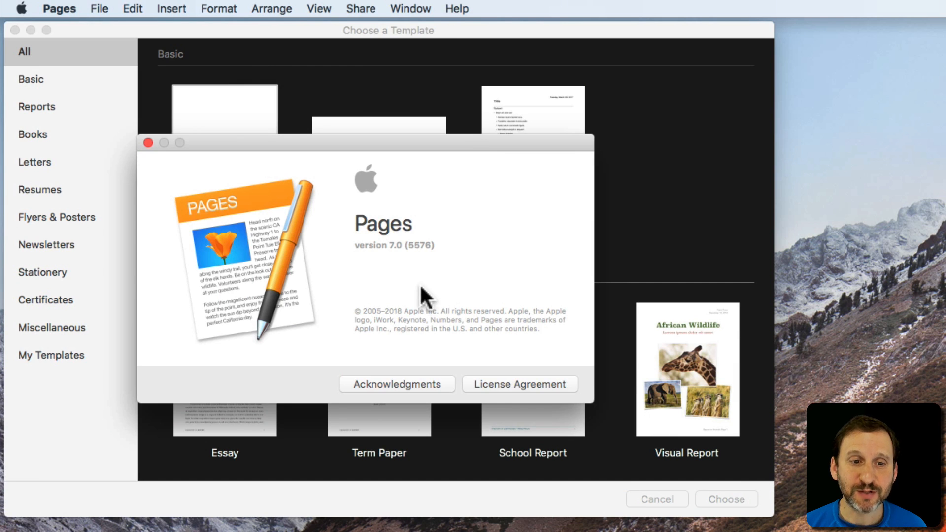
mouse_move(401, 272)
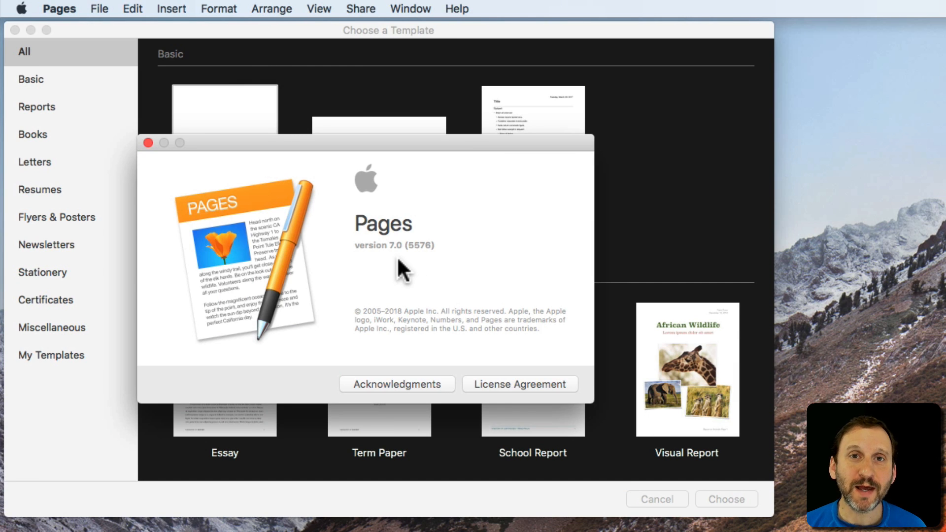
mouse_move(147, 156)
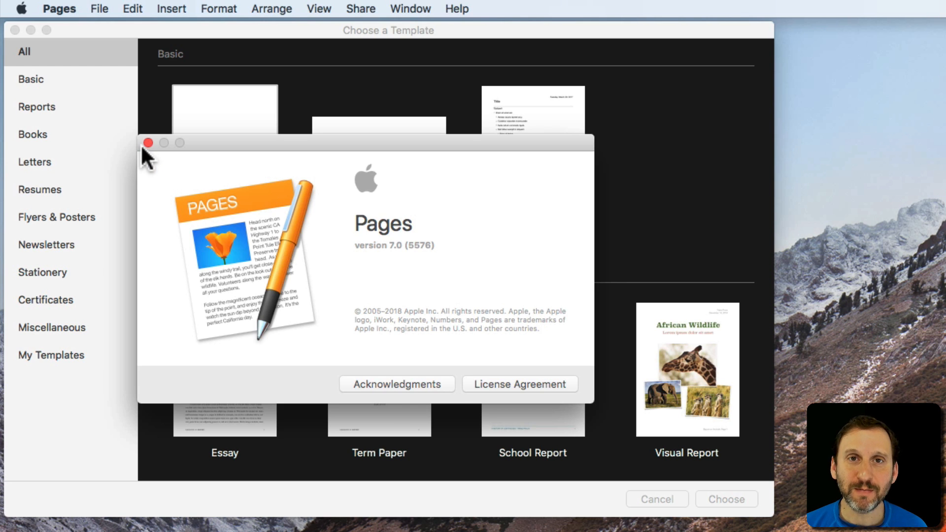
mouse_move(149, 143)
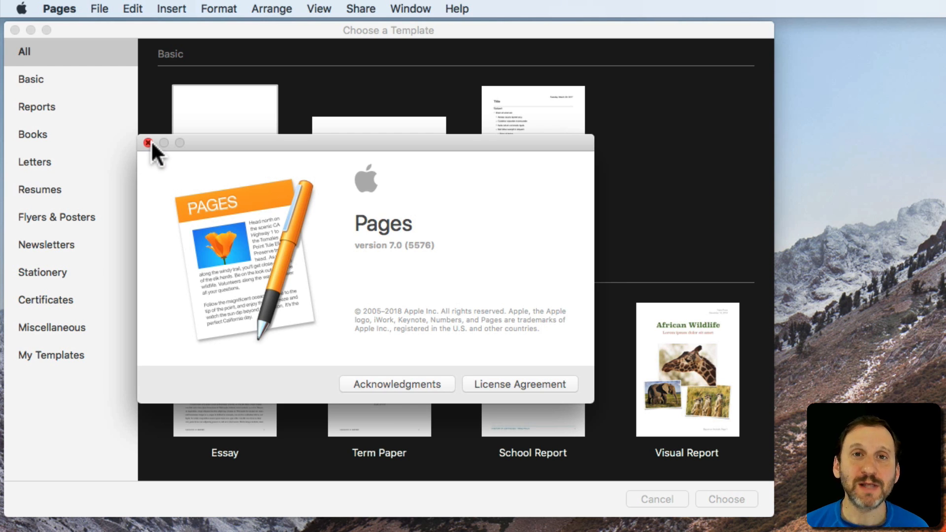
Step: Close the About window and start a new document from the Blank portrait template
click(148, 143)
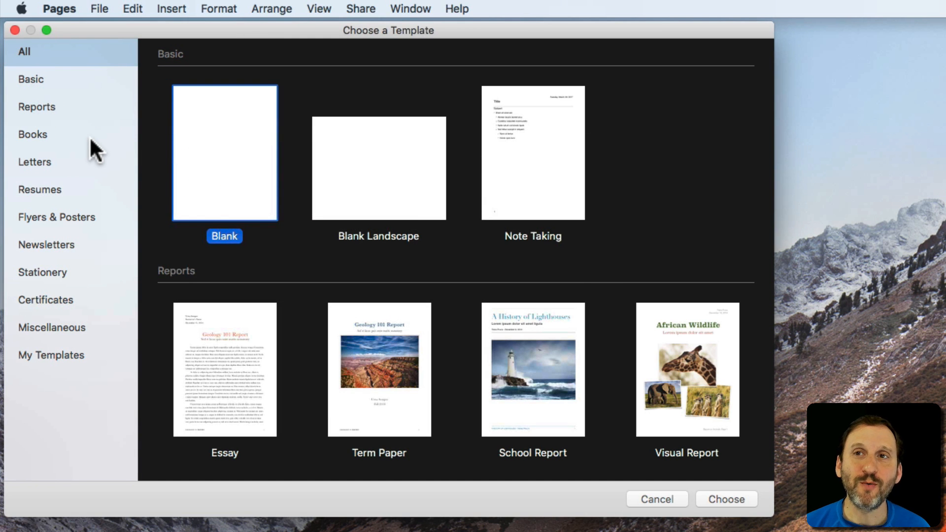
mouse_move(68, 74)
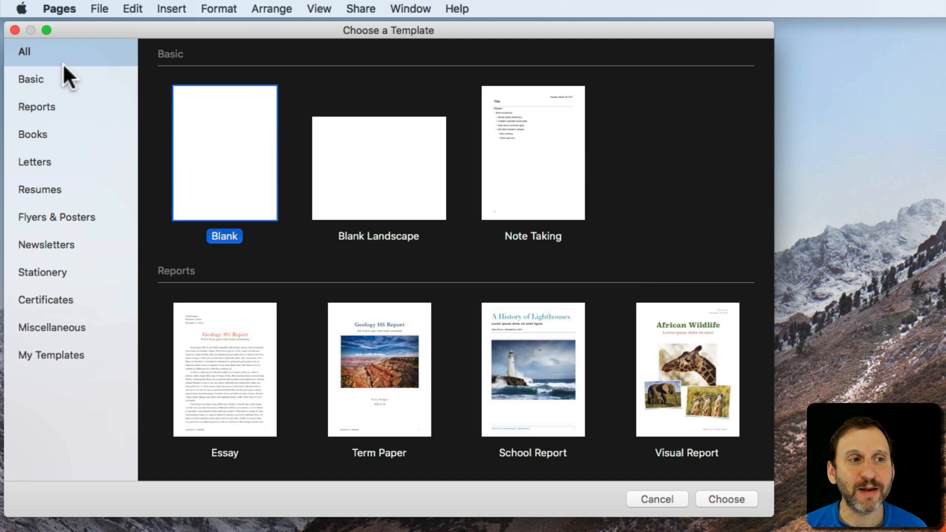
mouse_move(224, 130)
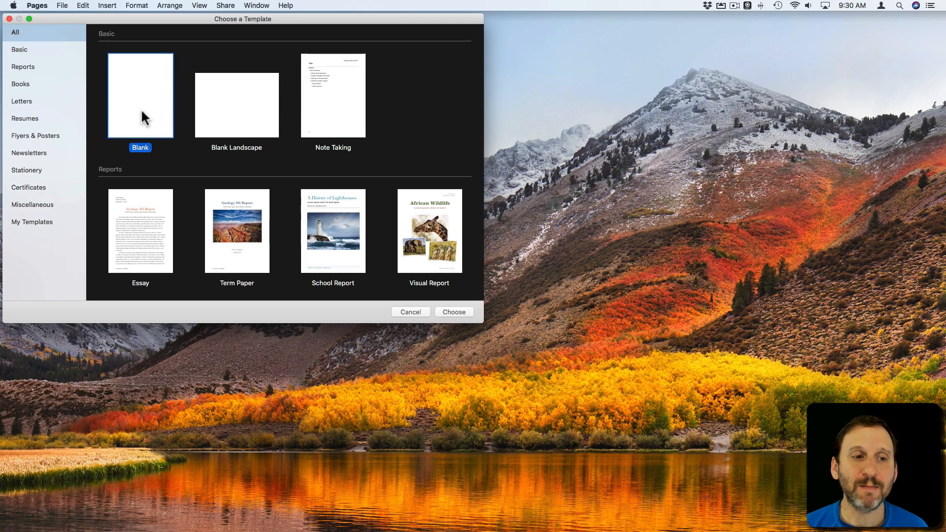
click(454, 312)
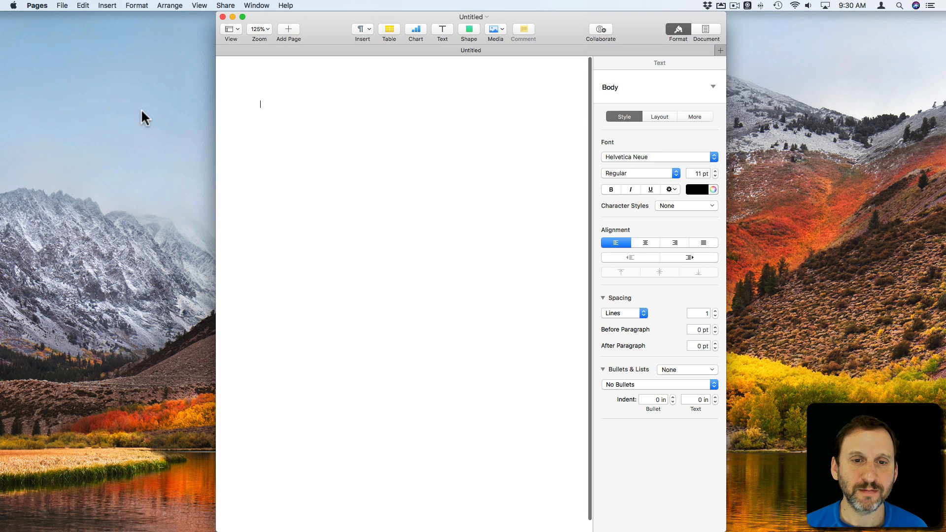
mouse_move(395, 106)
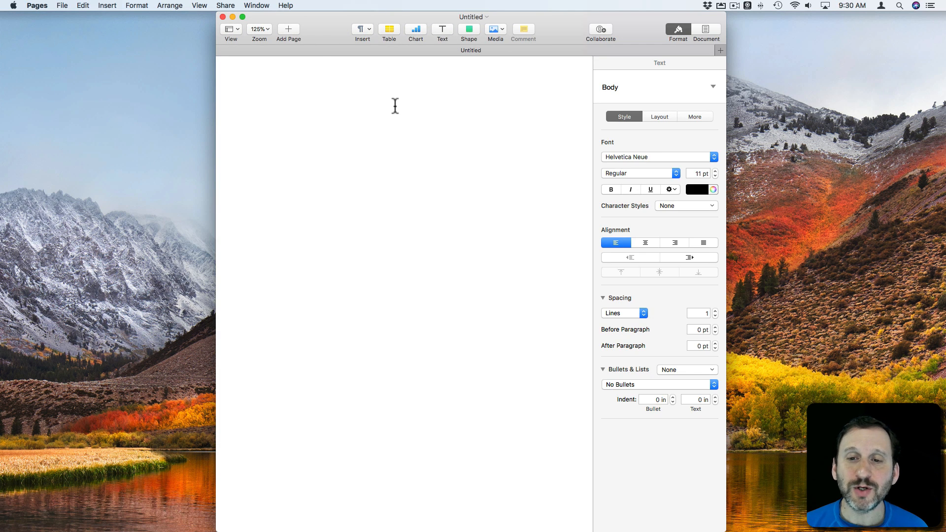
click(388, 28)
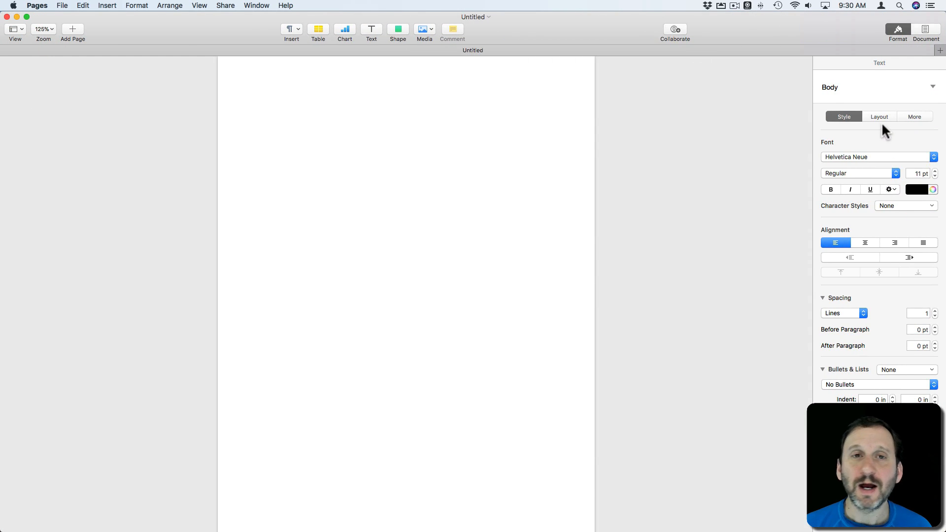
mouse_move(327, 113)
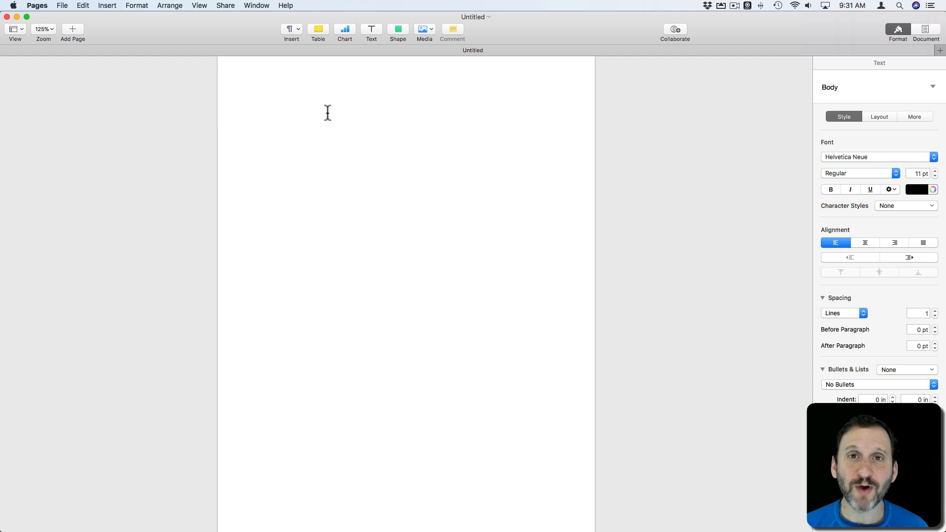
Step: Turn on Facing Pages in the Document inspector so margins become inside and outside
click(262, 103)
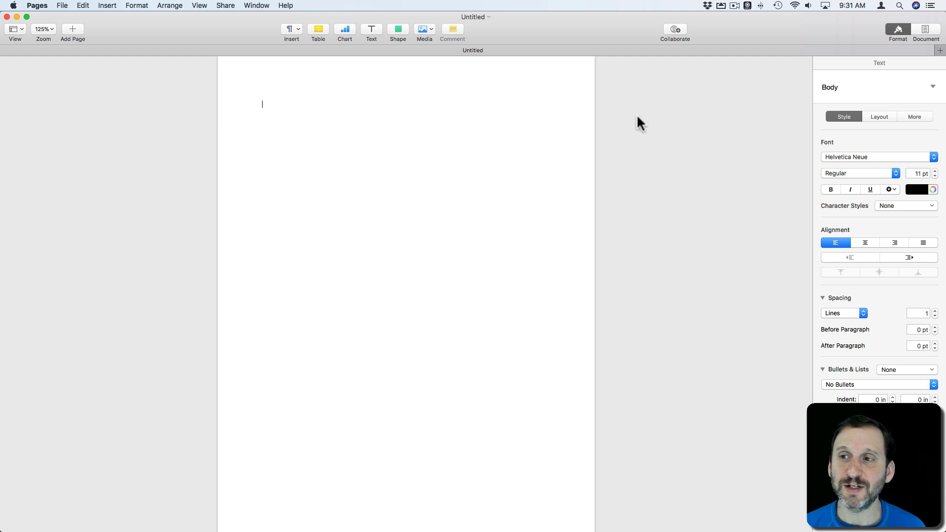
mouse_move(928, 37)
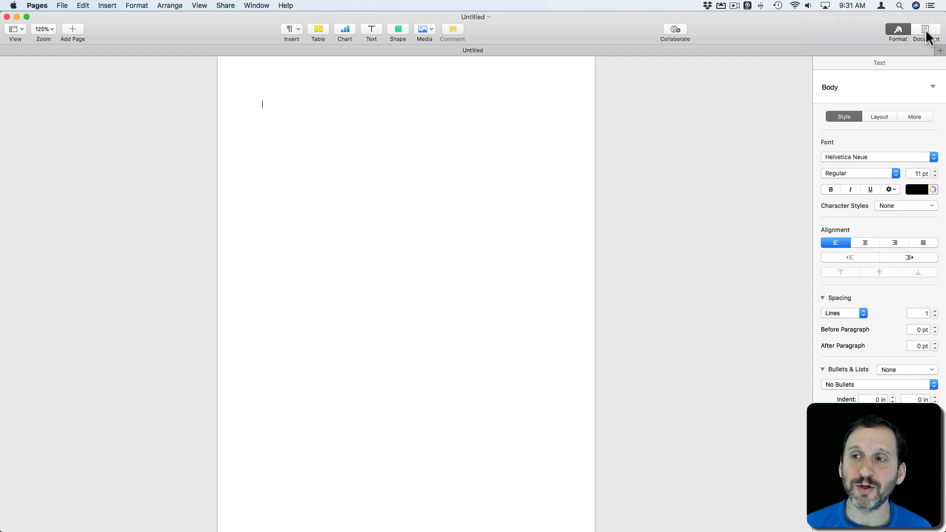
click(926, 29)
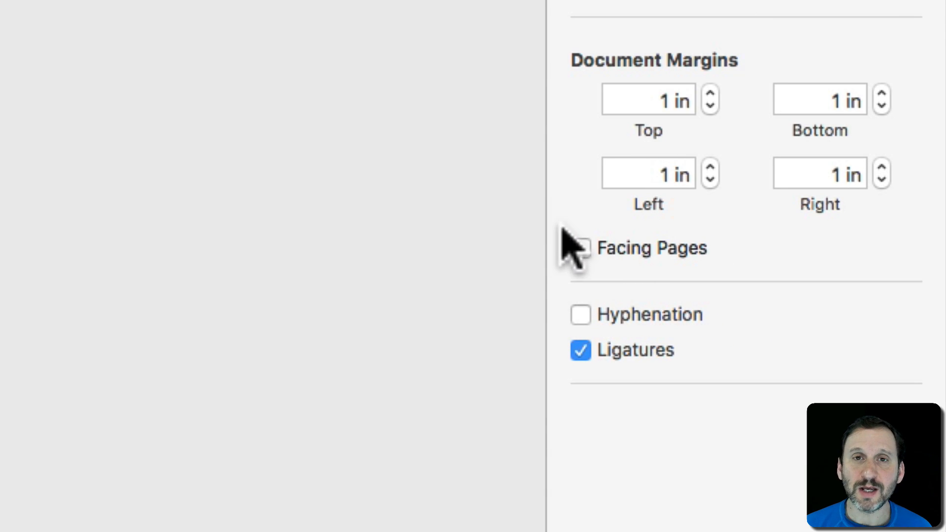
mouse_move(585, 275)
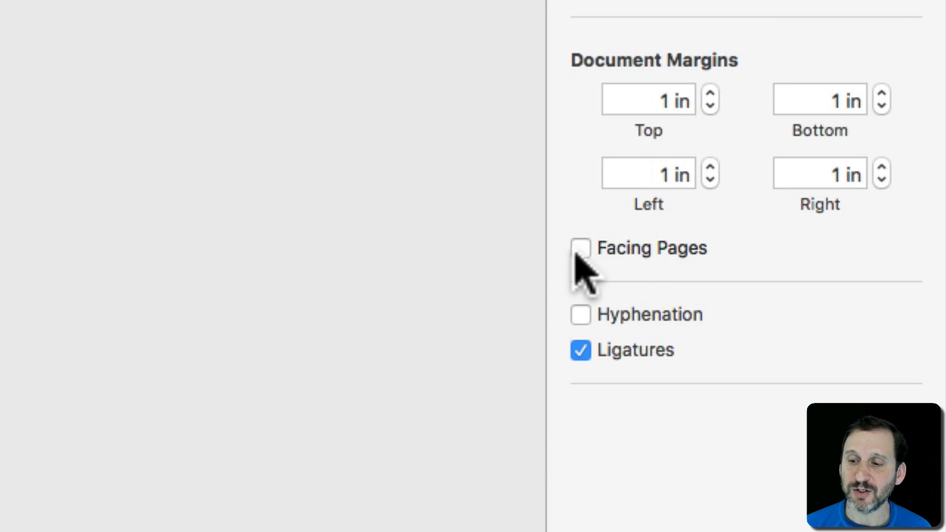
click(580, 247)
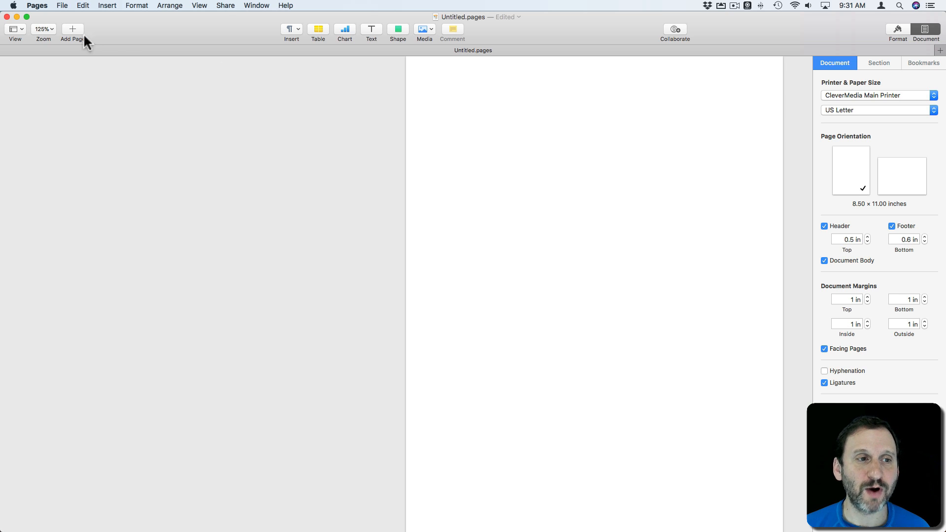
Step: Zoom to 100% and insert a page break so a two-page spread follows page one
click(43, 29)
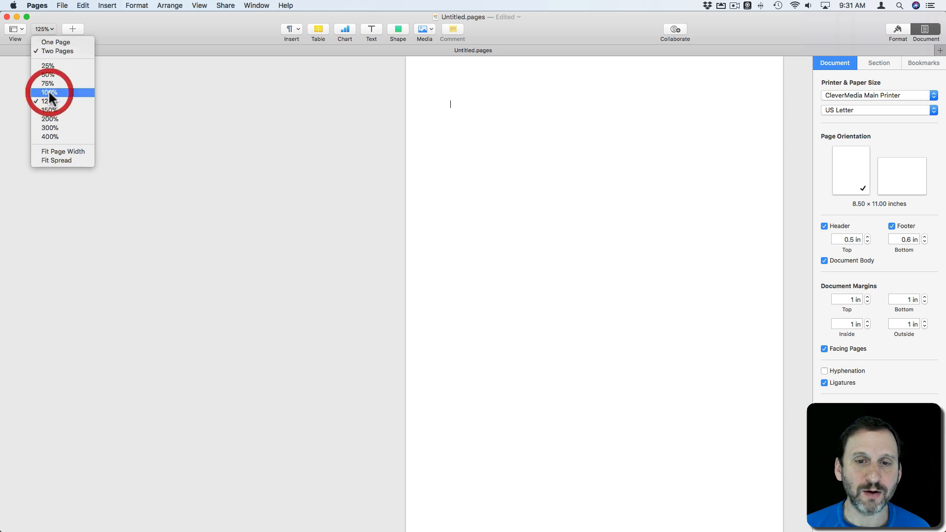
click(48, 92)
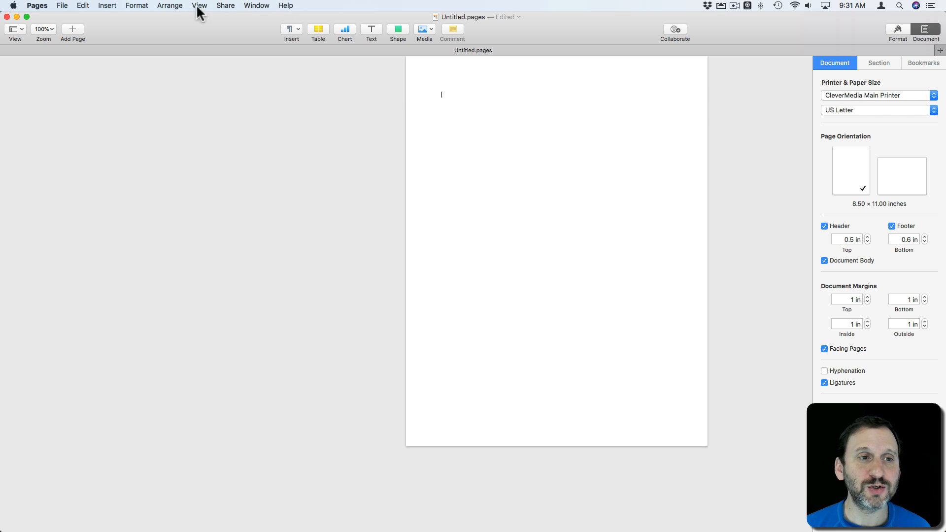
click(107, 6)
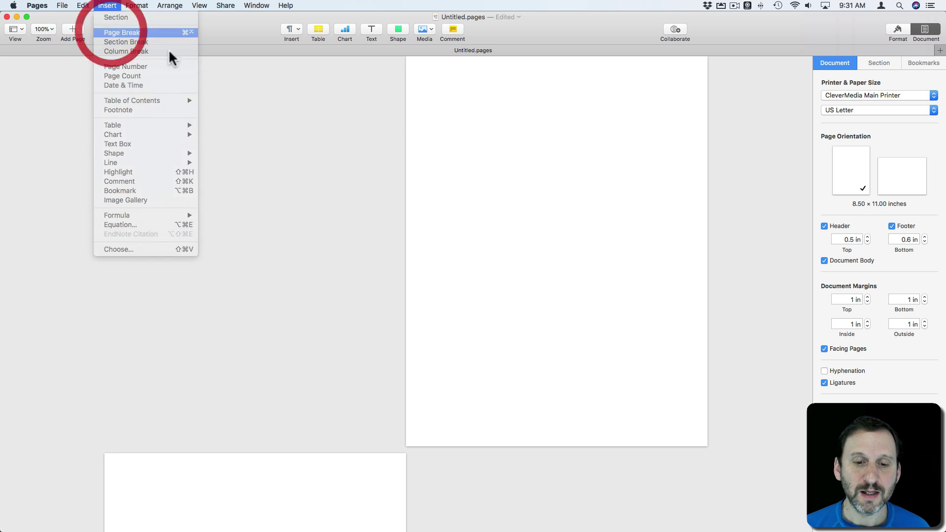
click(121, 31)
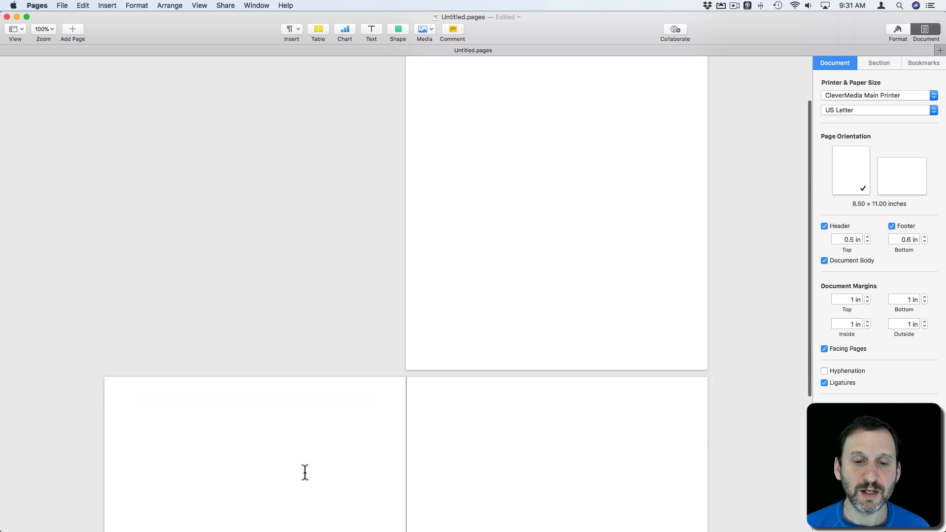
scroll(down, 3)
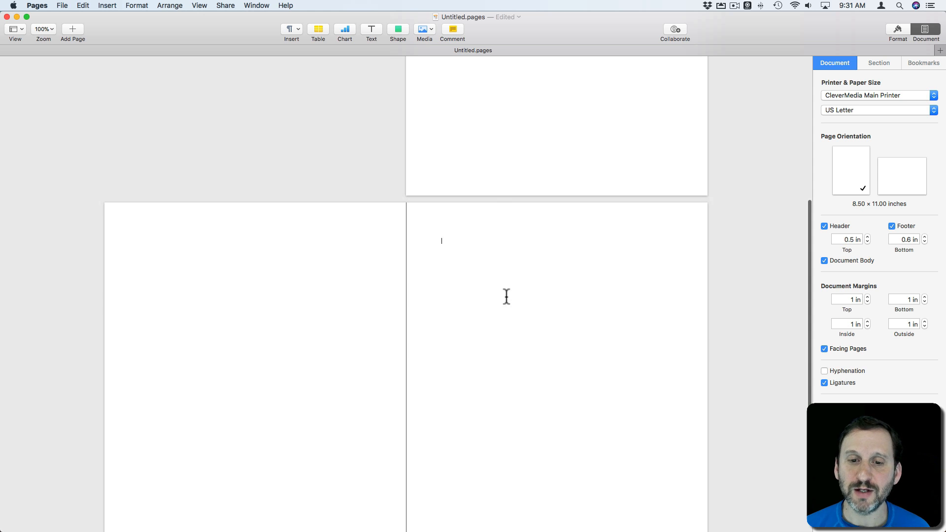
scroll(up, 3)
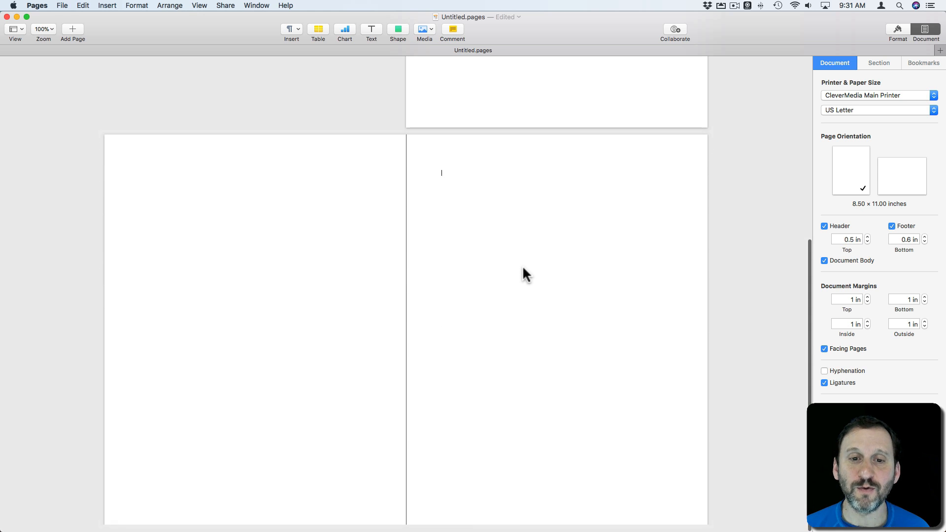
scroll(up, 3)
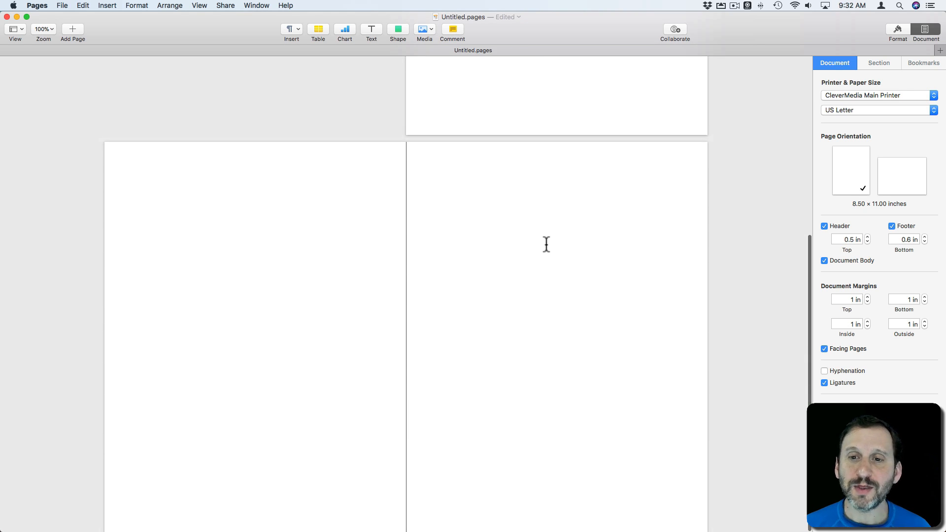
mouse_move(488, 313)
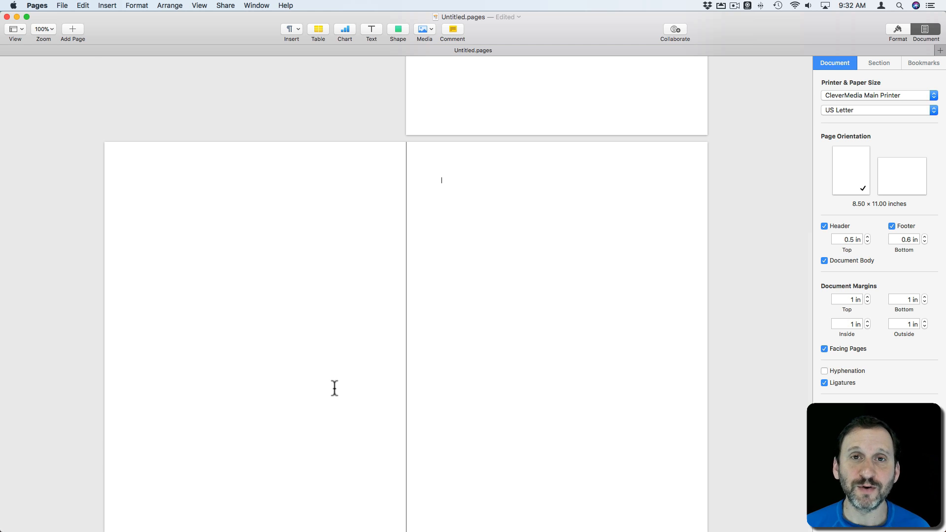
Step: Insert a plain page number in the footer so the pages read 1, 2 and 3
click(318, 28)
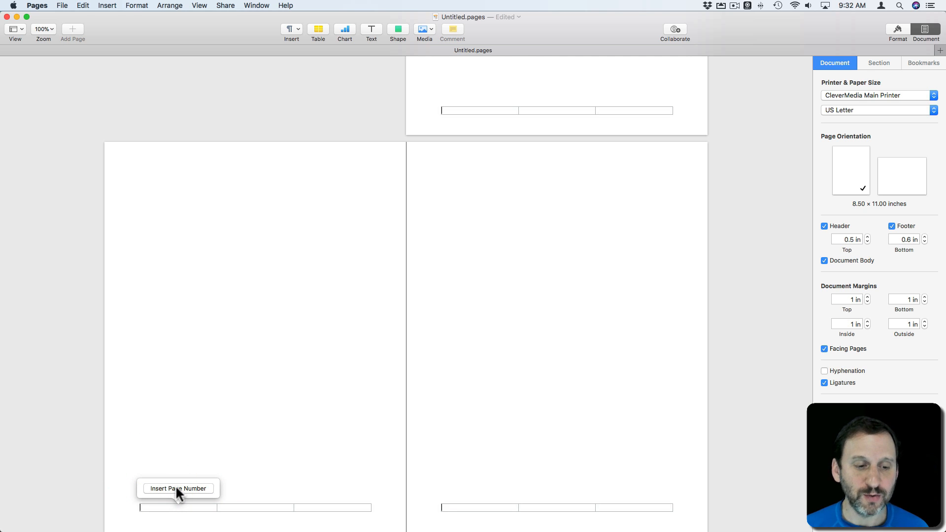
click(178, 488)
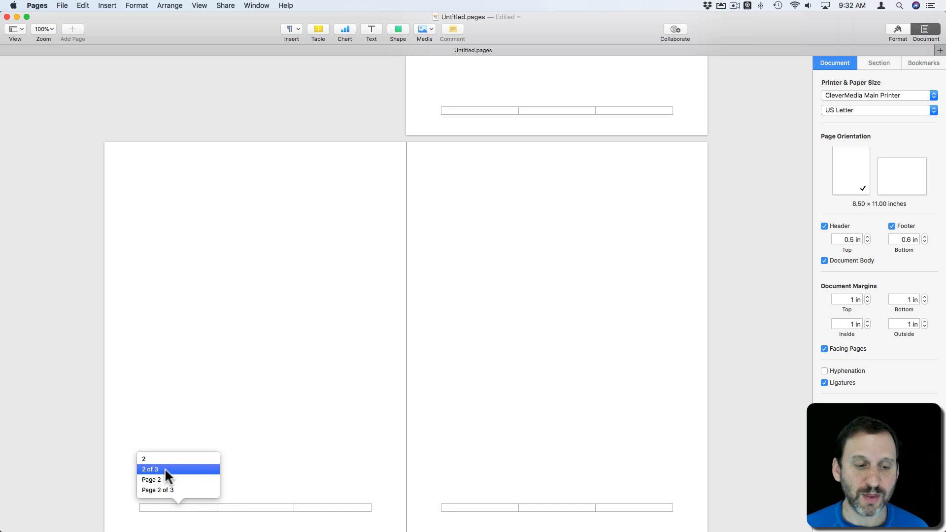
click(150, 468)
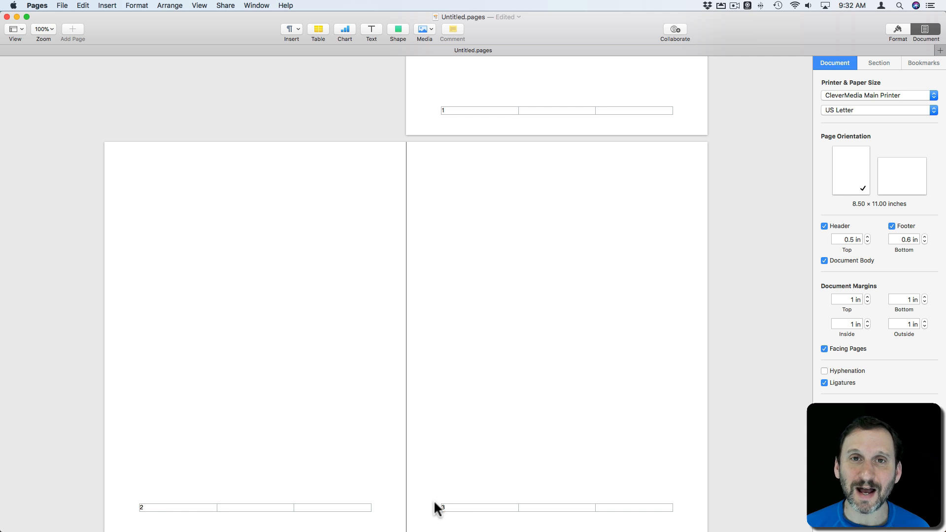
mouse_move(444, 504)
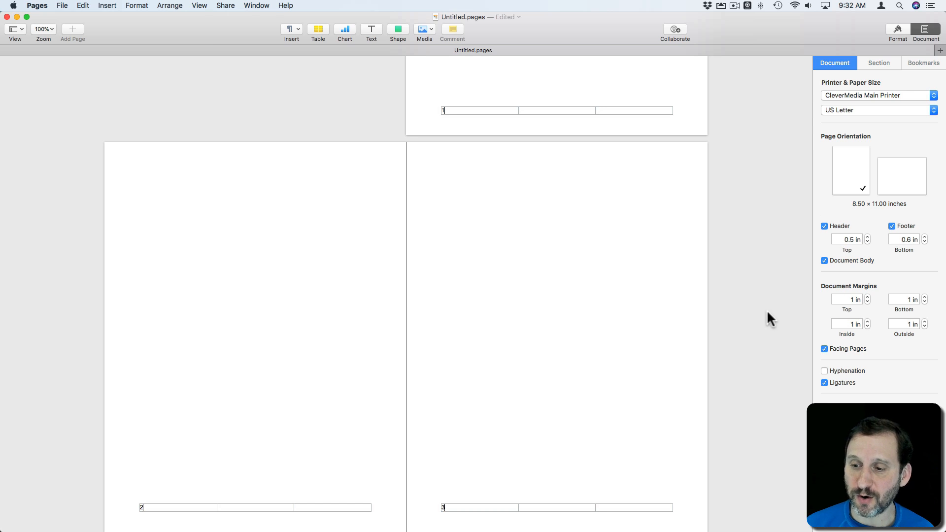
Step: Make left and right pages different and add a plain page number in the right page's right footer cell
click(878, 63)
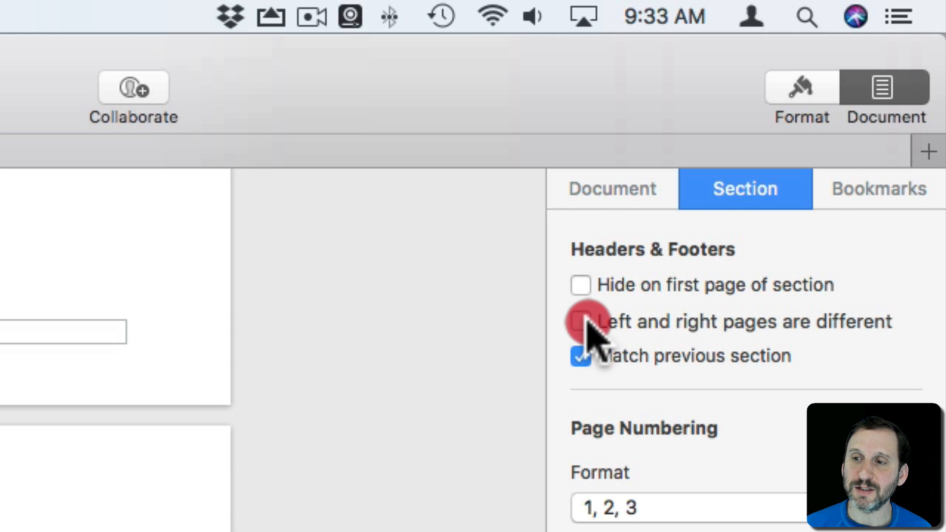
click(580, 321)
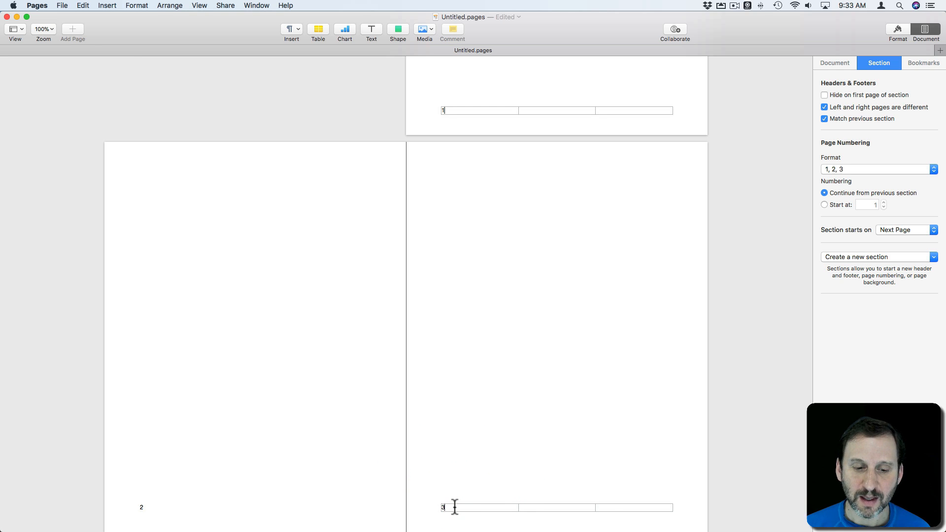
mouse_move(715, 231)
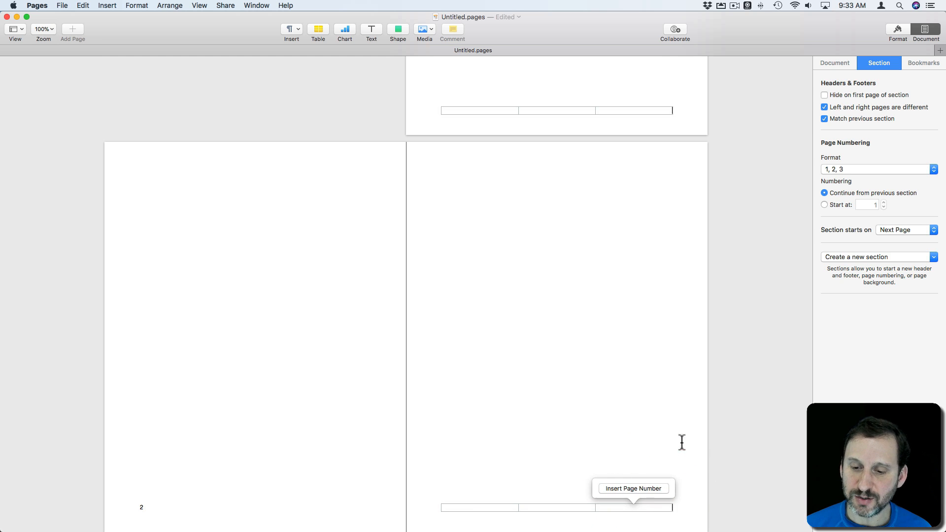
click(633, 488)
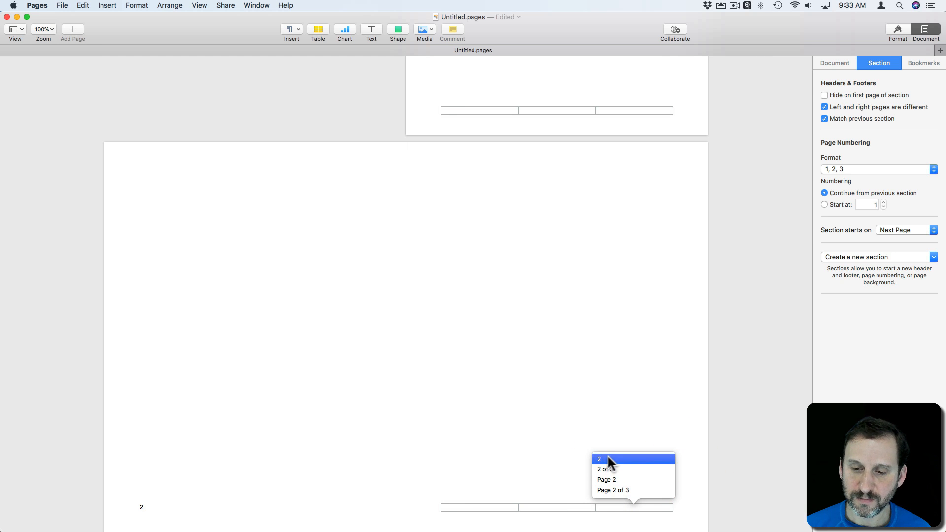
click(598, 459)
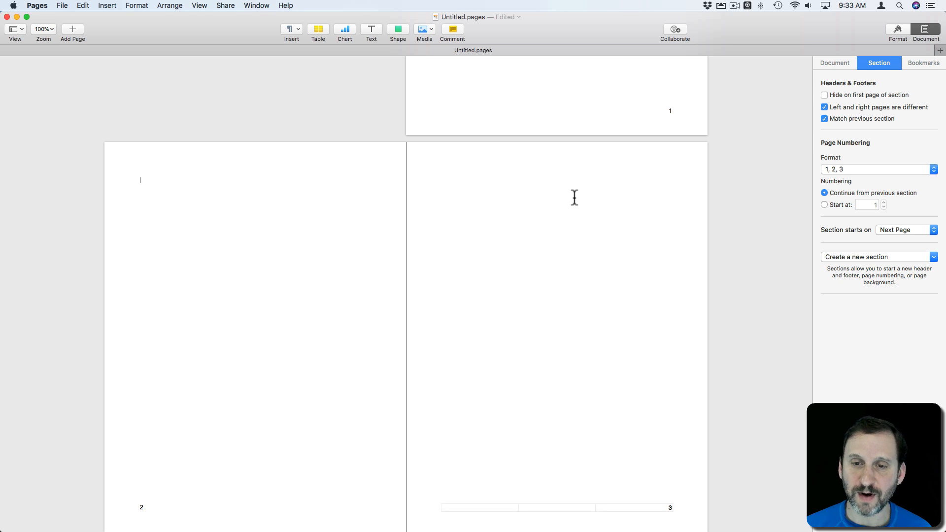
Step: Insert today's date into the right-hand page header and then the left-hand page header
click(618, 165)
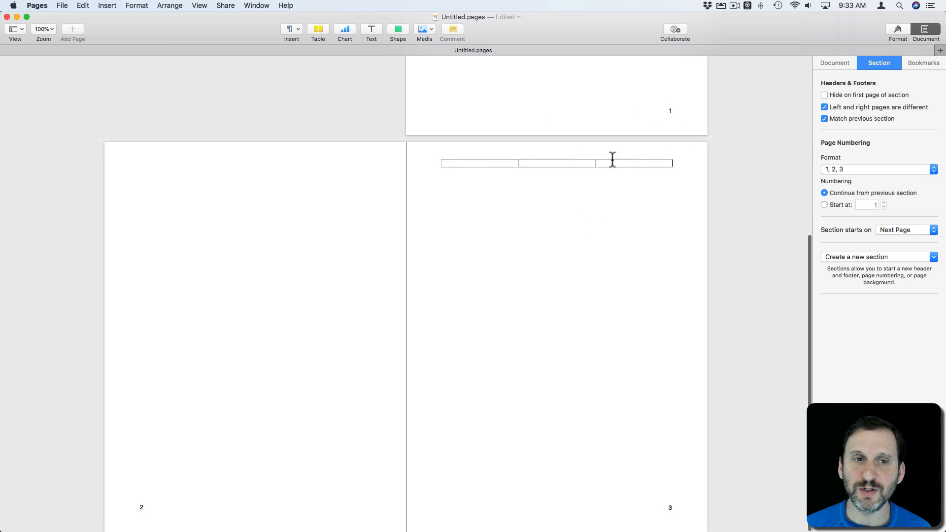
click(106, 6)
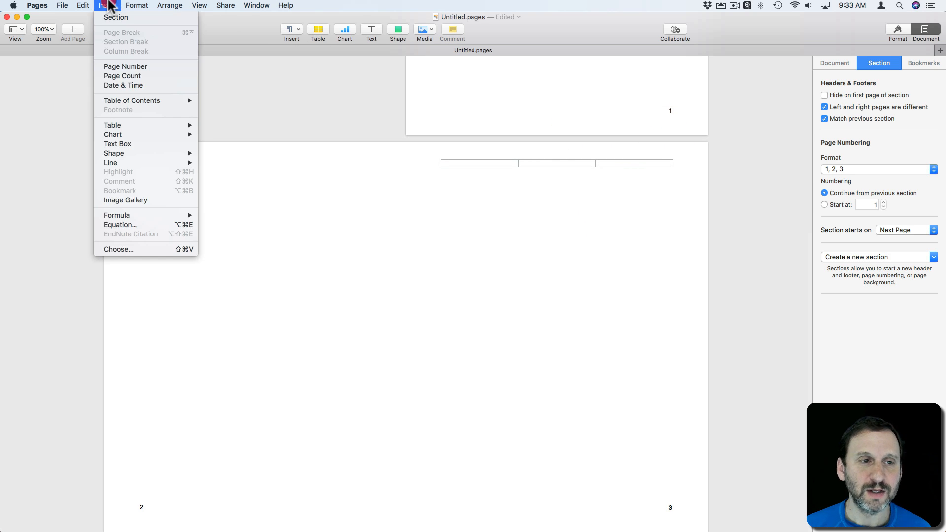
mouse_move(128, 63)
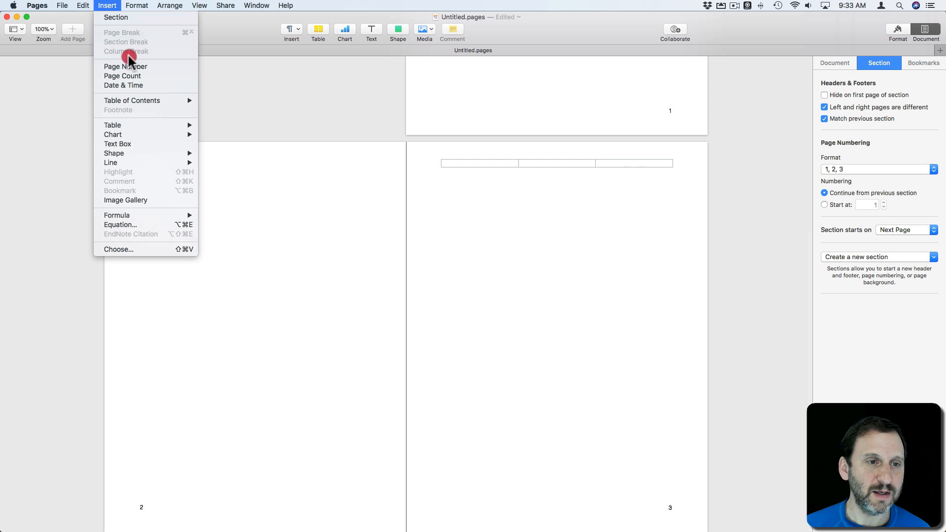
click(123, 84)
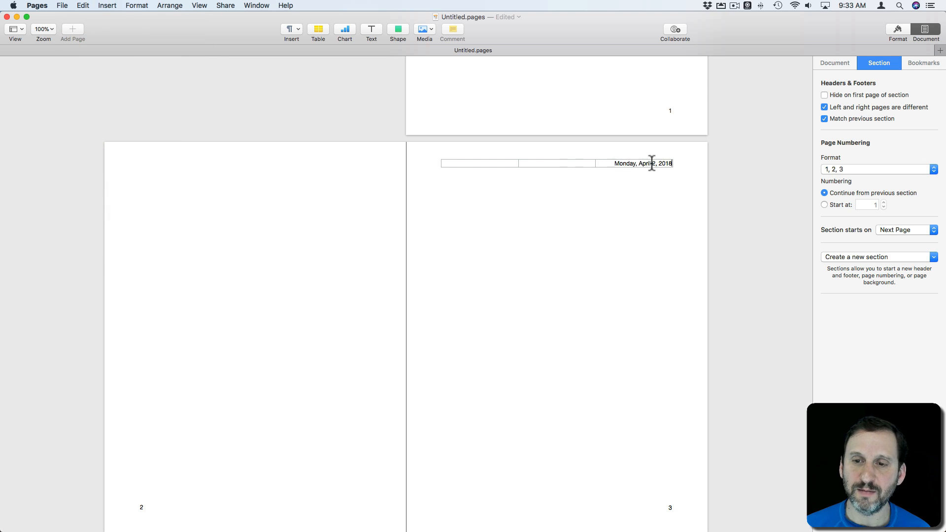
click(136, 6)
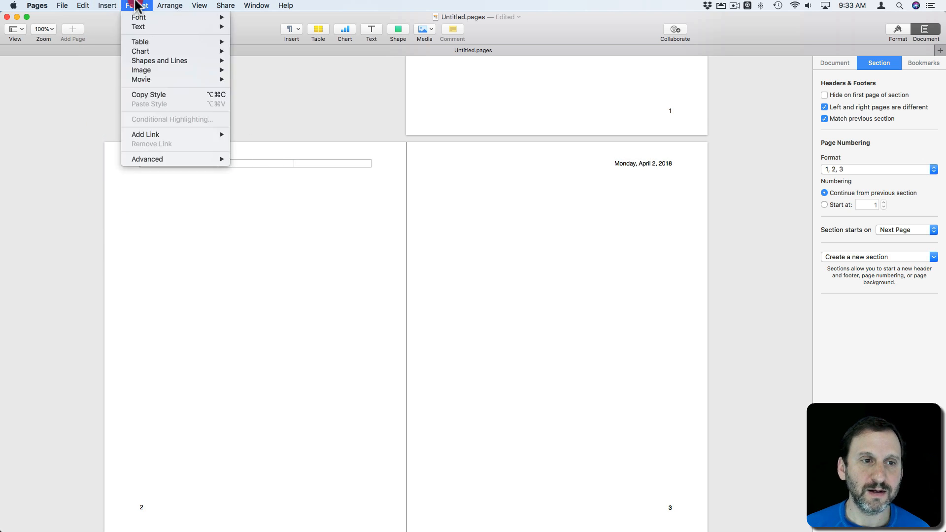
click(107, 6)
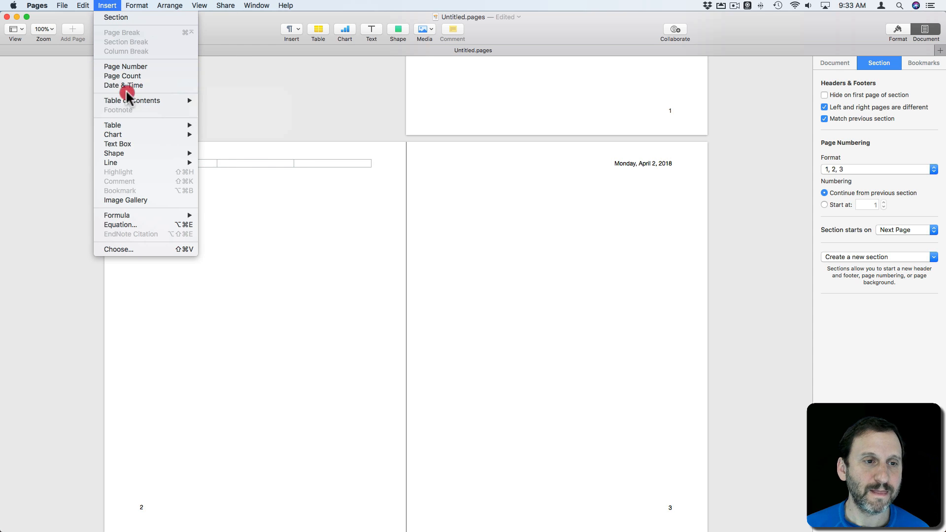
click(123, 85)
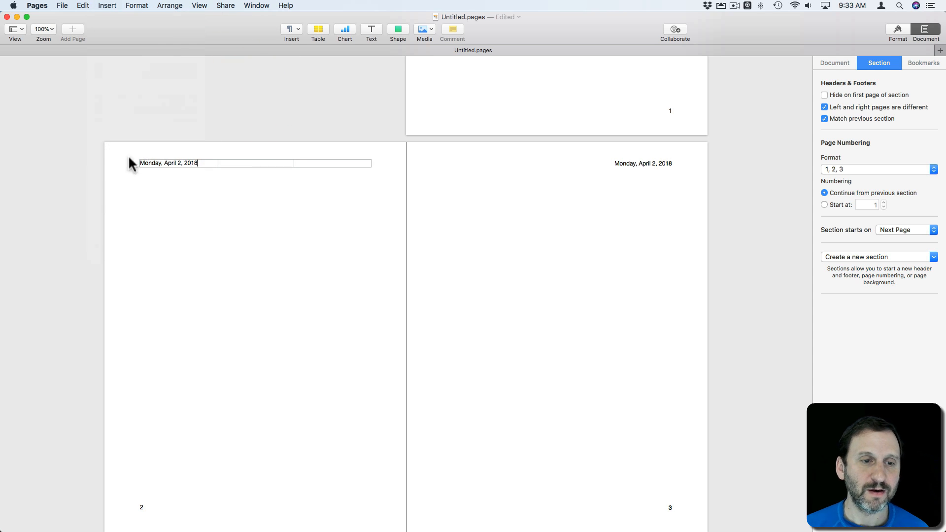
Step: Add a page break creating pages 4 and 5 that repeat the dated headers
click(591, 426)
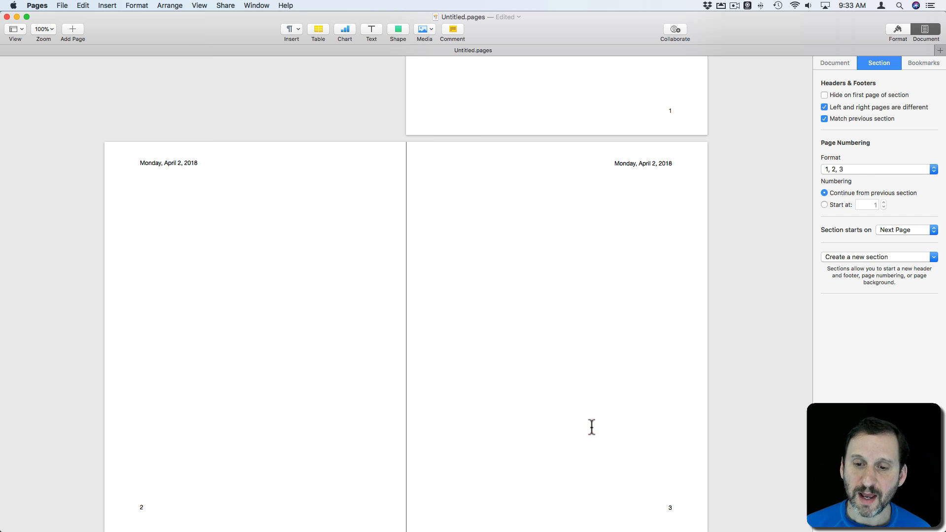
click(107, 6)
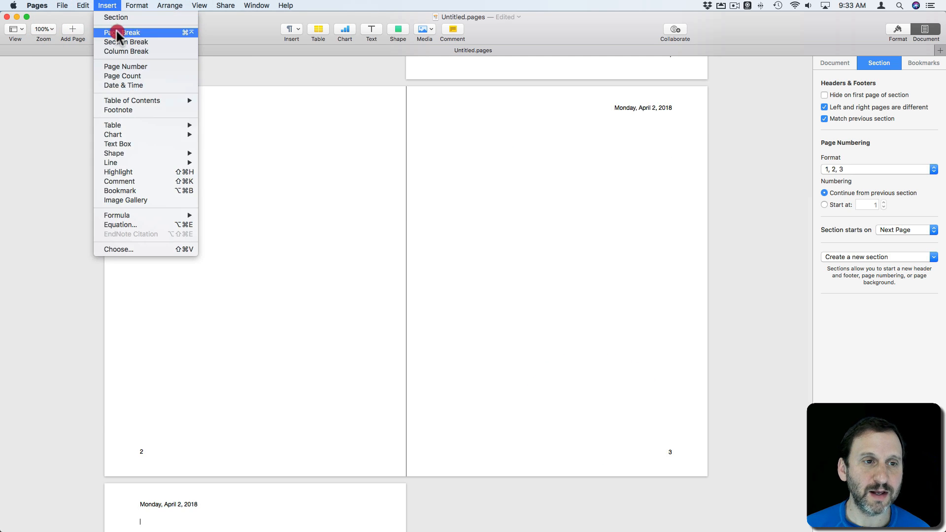
click(123, 31)
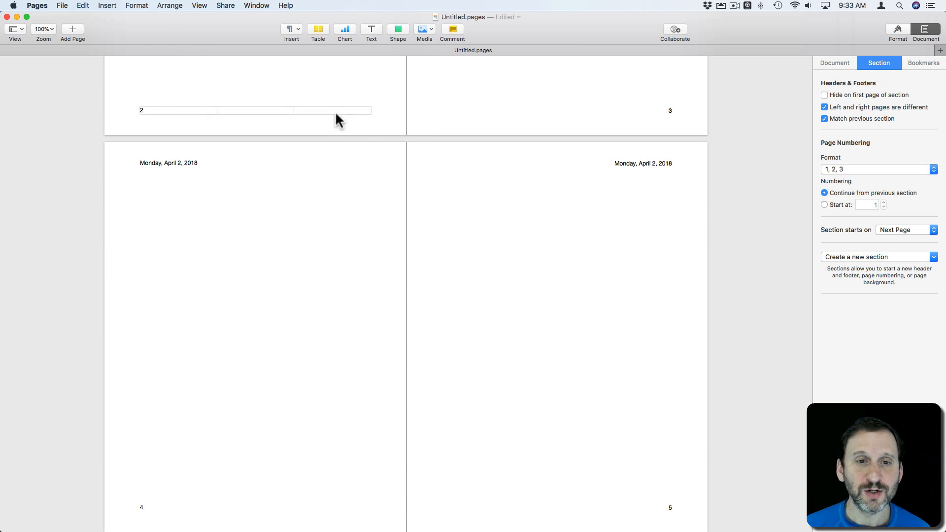
mouse_move(342, 147)
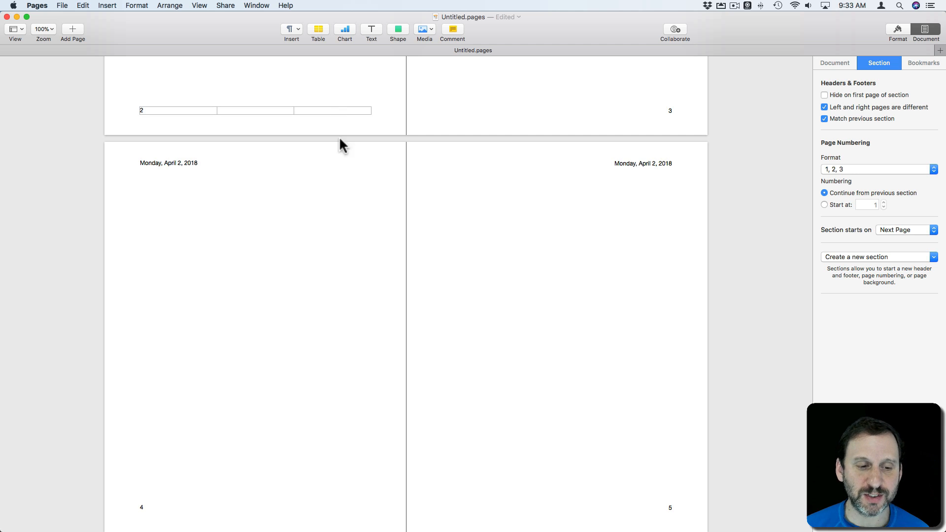
click(441, 179)
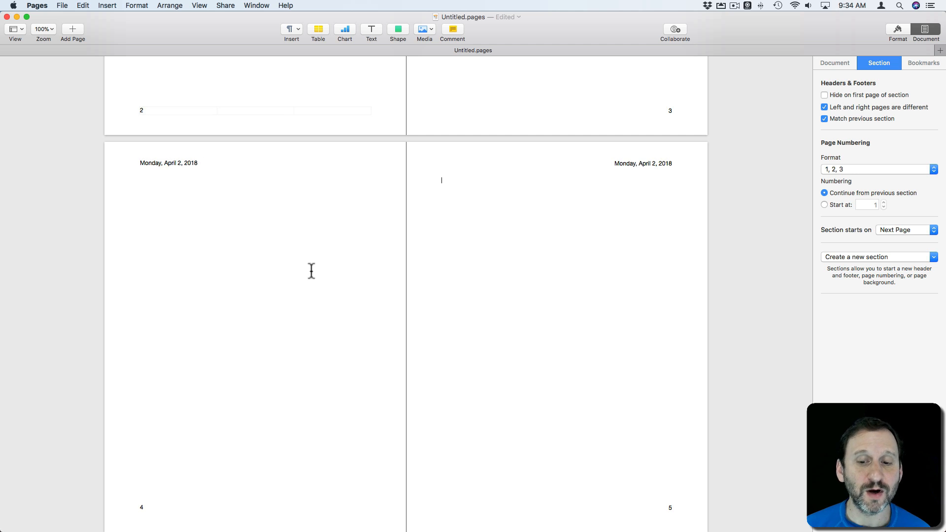
mouse_move(441, 246)
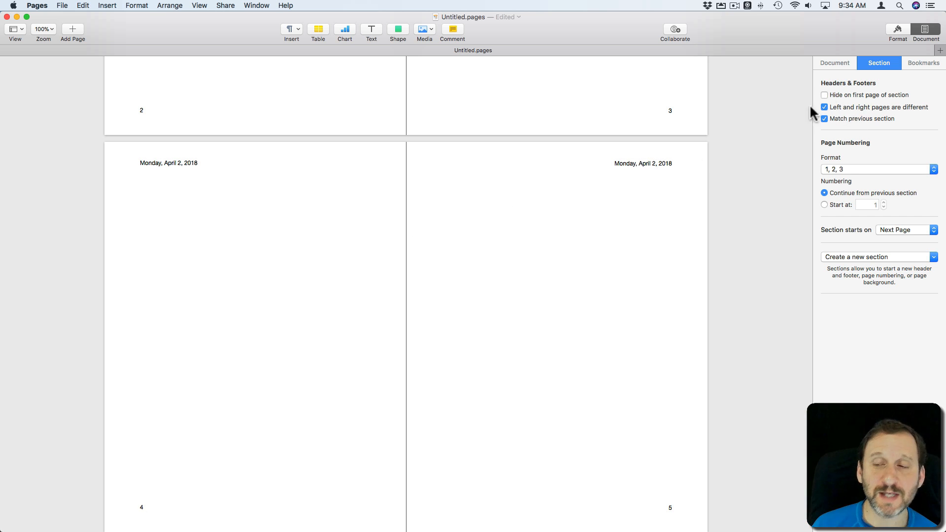
mouse_move(852, 116)
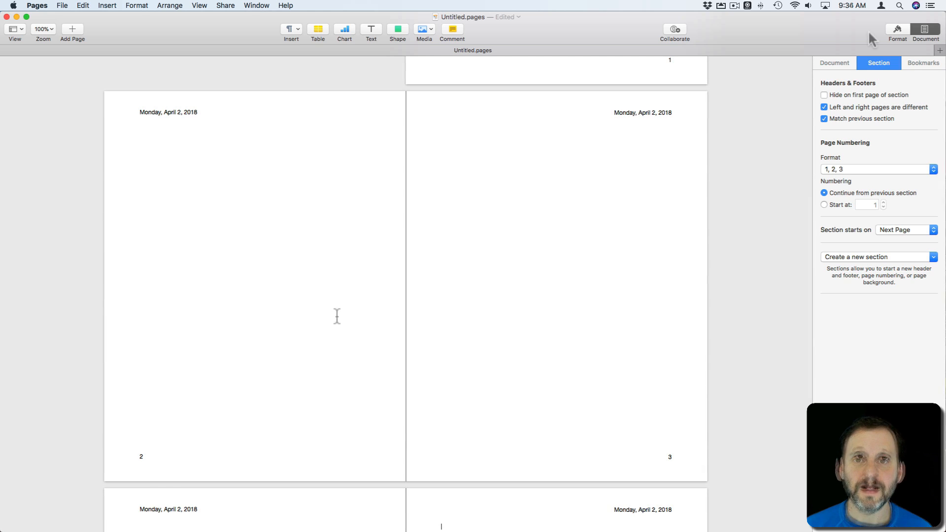
Step: Show the Document tab confirming facing pages with 1-inch inside and outside margins
click(835, 63)
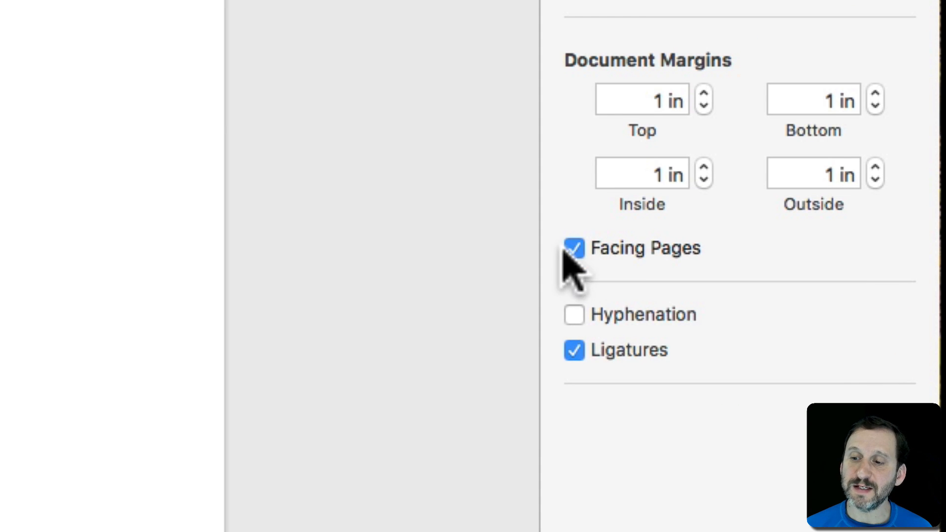
mouse_move(748, 60)
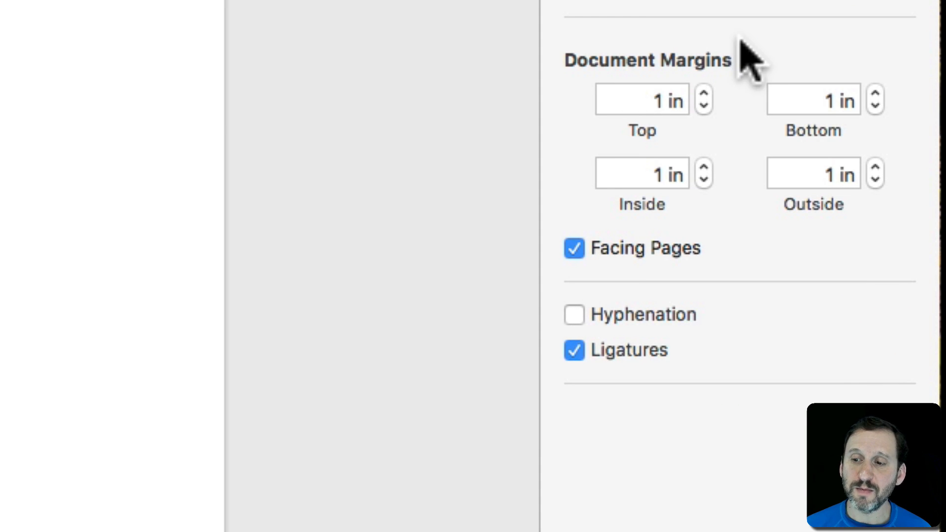
mouse_move(805, 142)
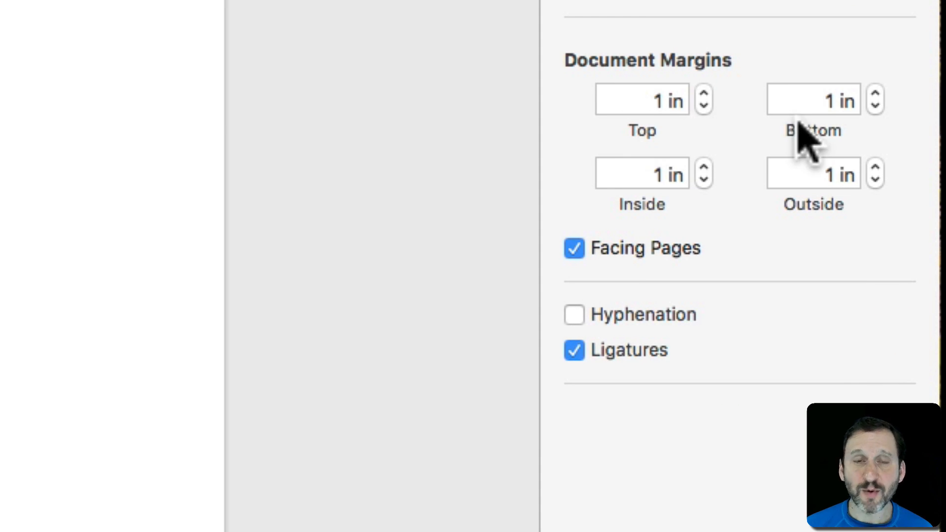
mouse_move(639, 248)
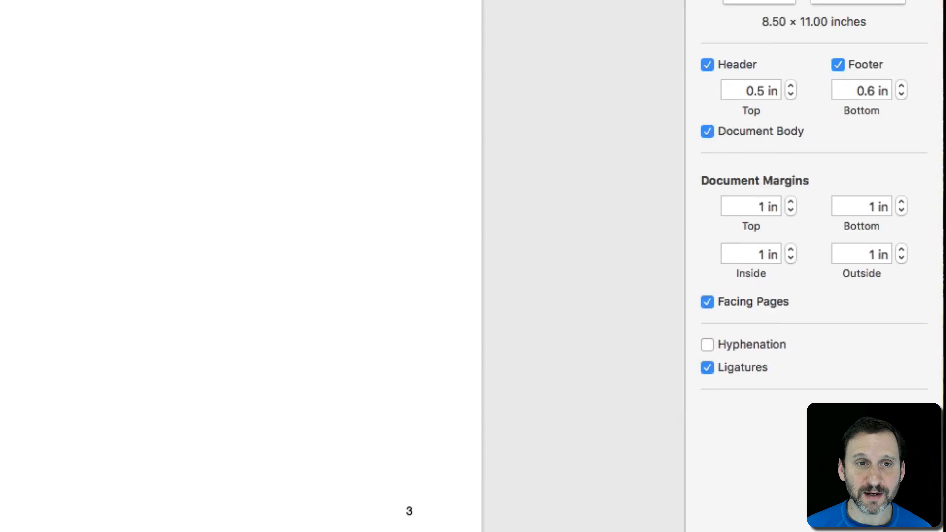
click(201, 6)
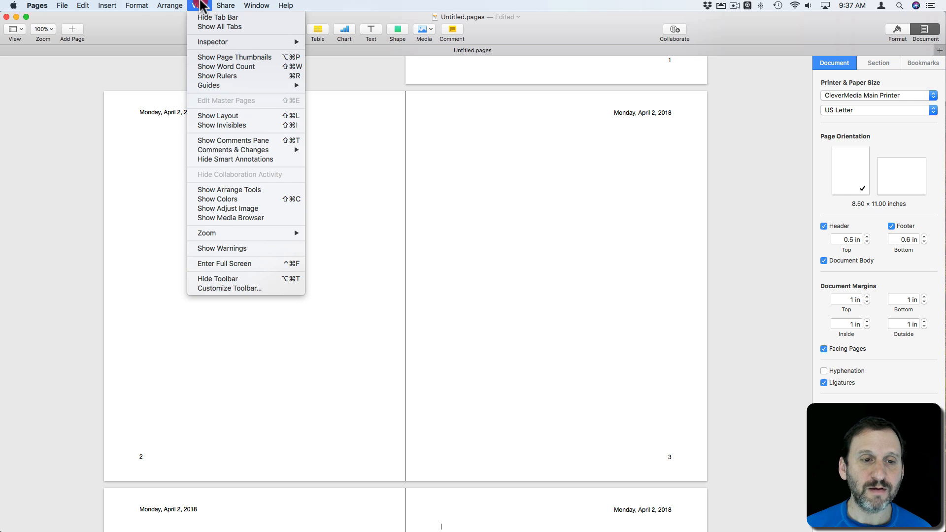
mouse_move(218, 115)
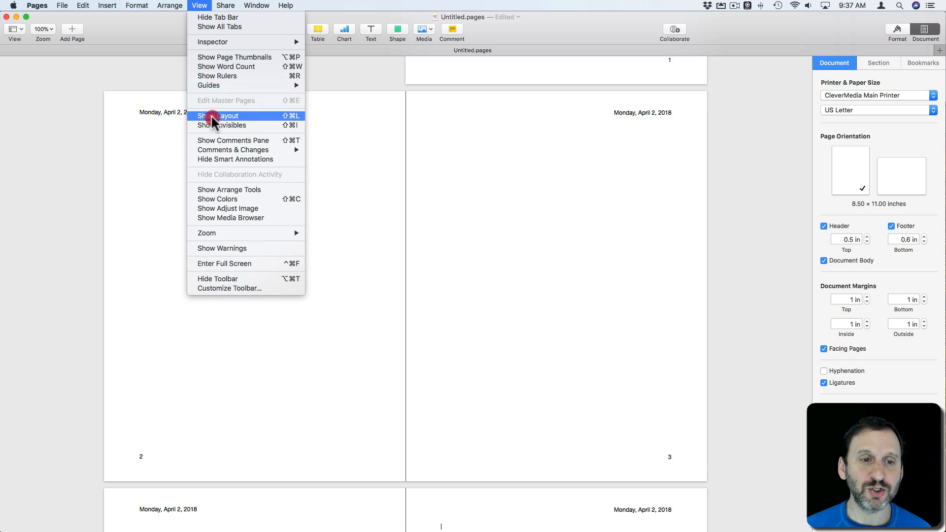
click(222, 115)
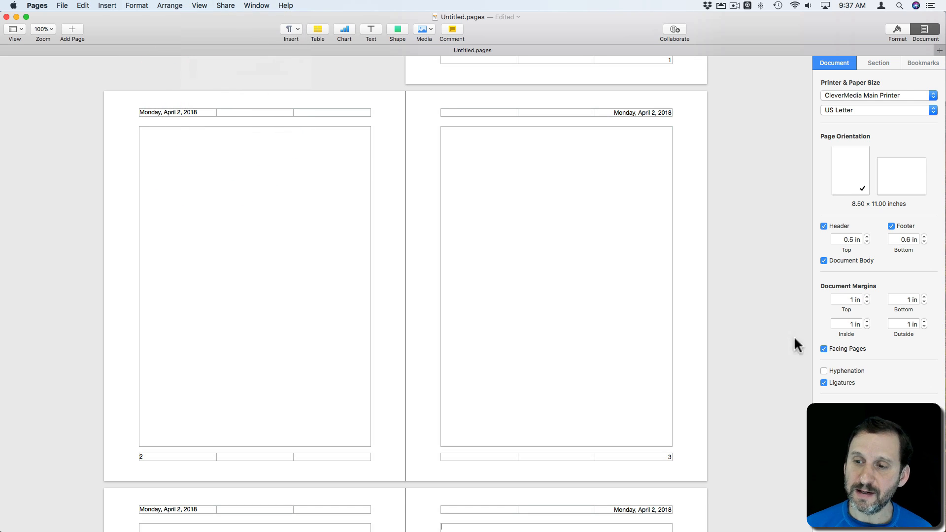
click(866, 321)
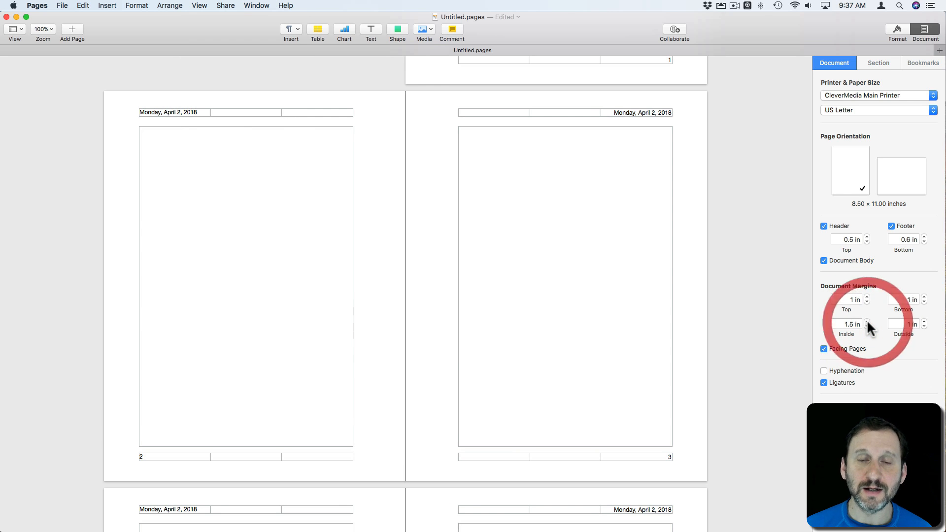
click(866, 326)
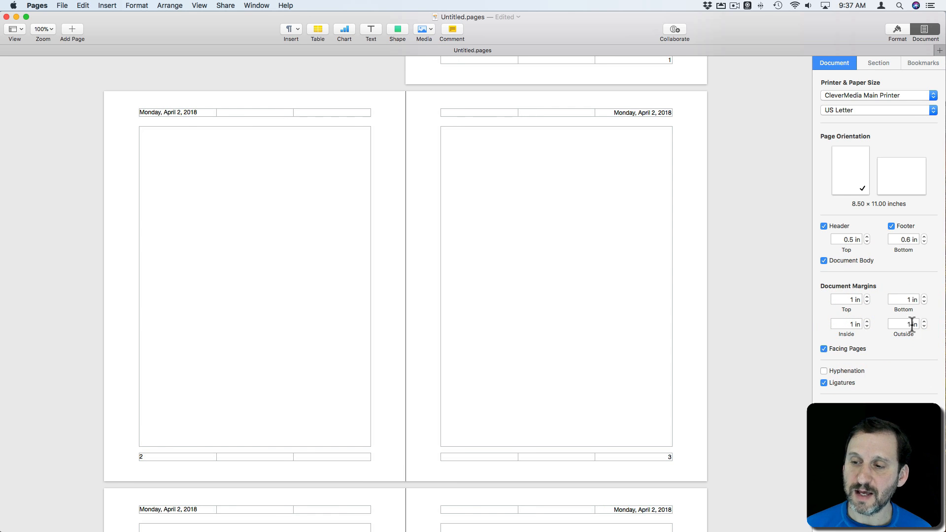
click(923, 321)
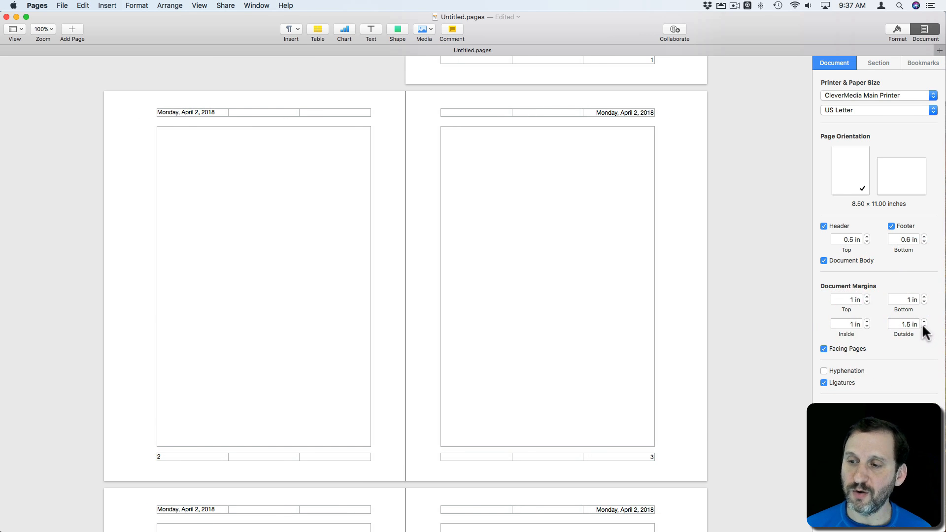
click(923, 326)
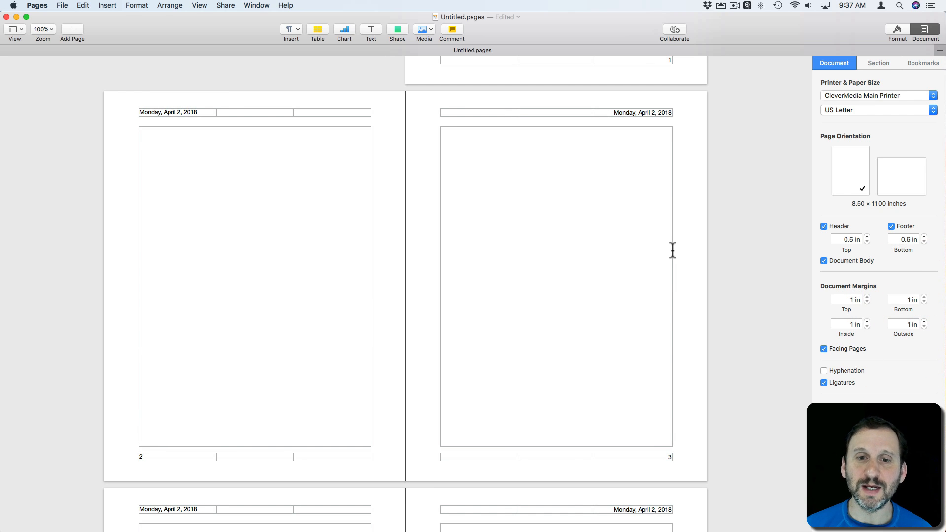
mouse_move(285, 127)
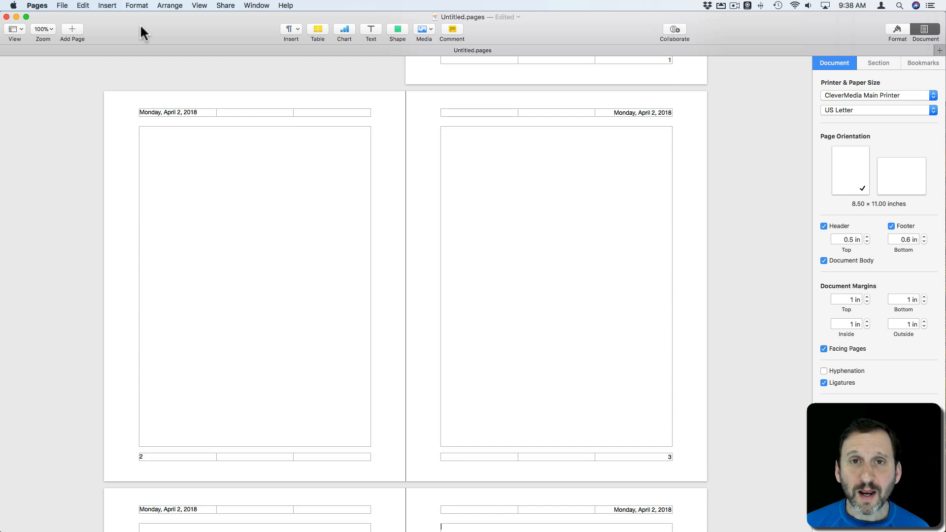
Step: Switch to One Page view at 125% and scroll through the pages
scroll(up, 3)
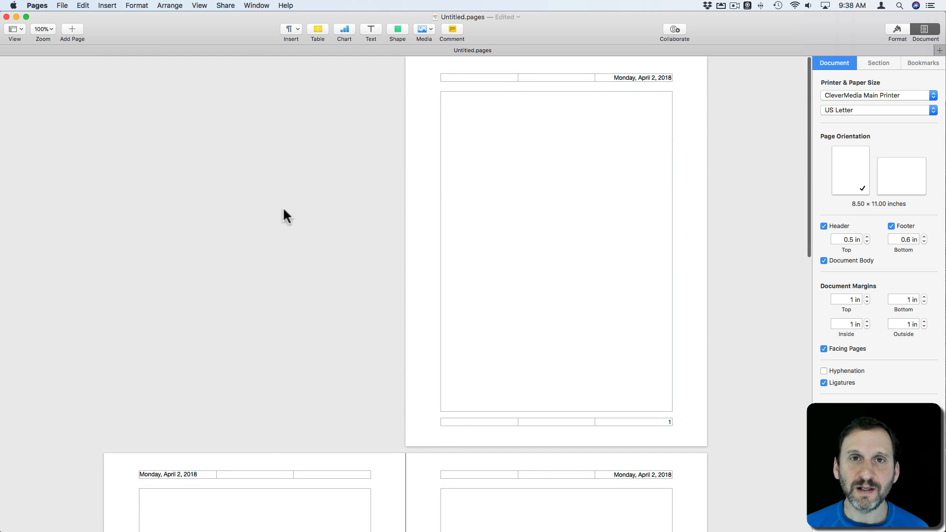
mouse_move(50, 39)
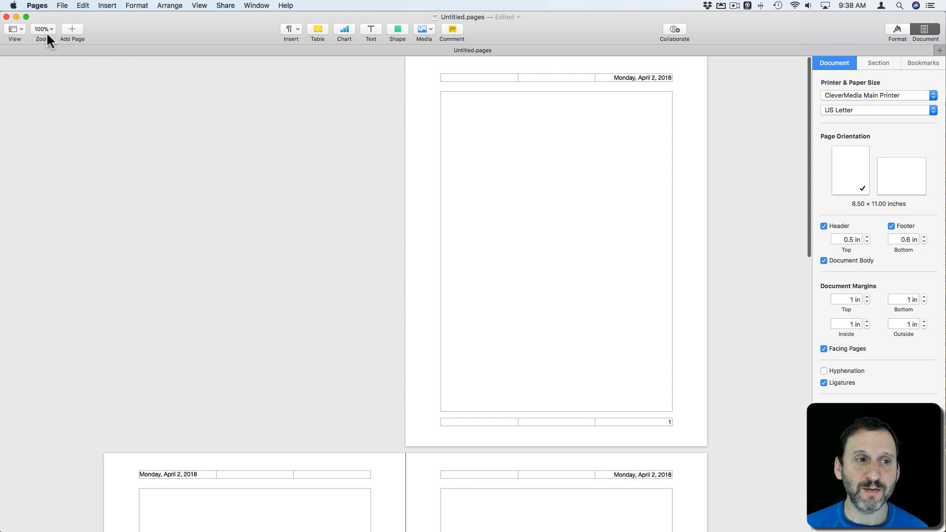
click(43, 28)
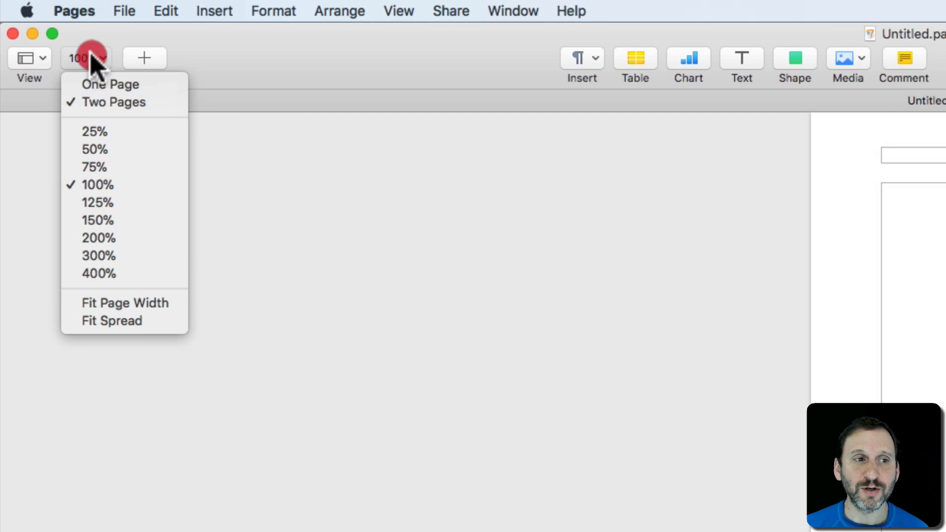
mouse_move(109, 83)
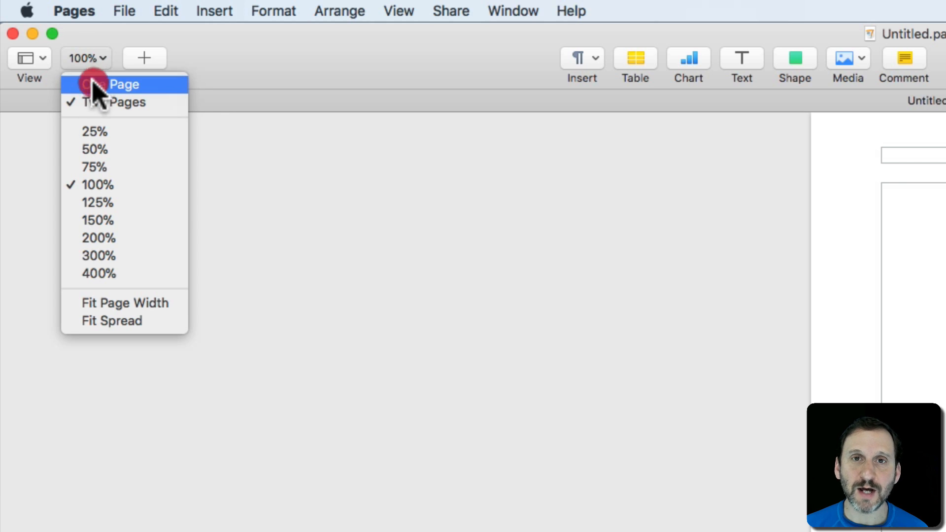
mouse_move(99, 101)
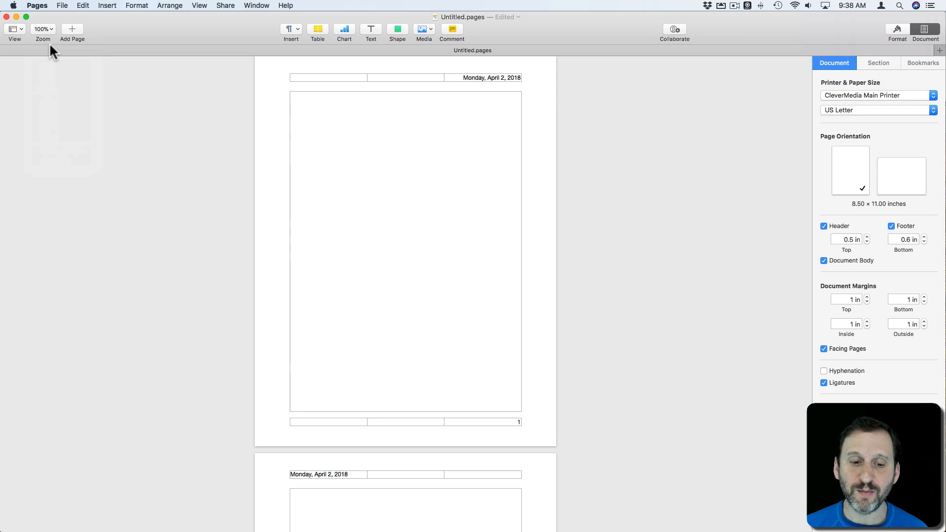
mouse_move(204, 6)
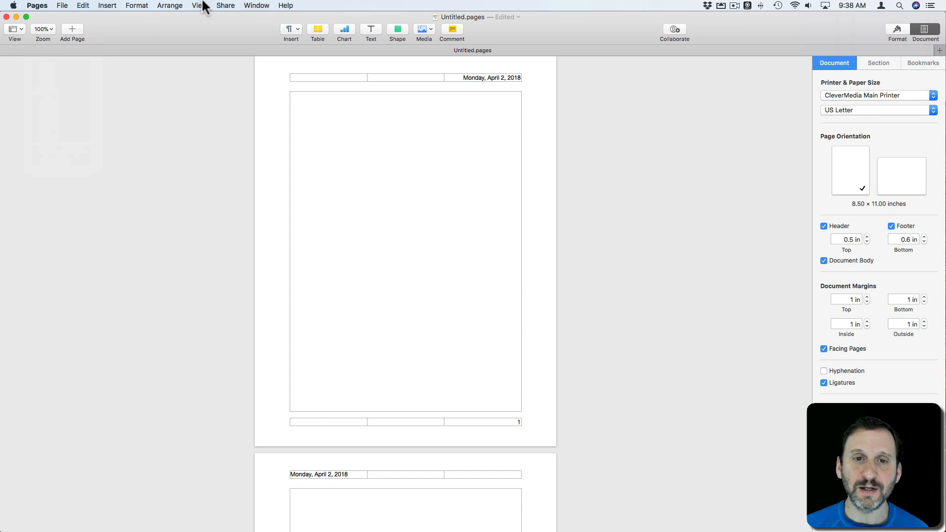
click(42, 28)
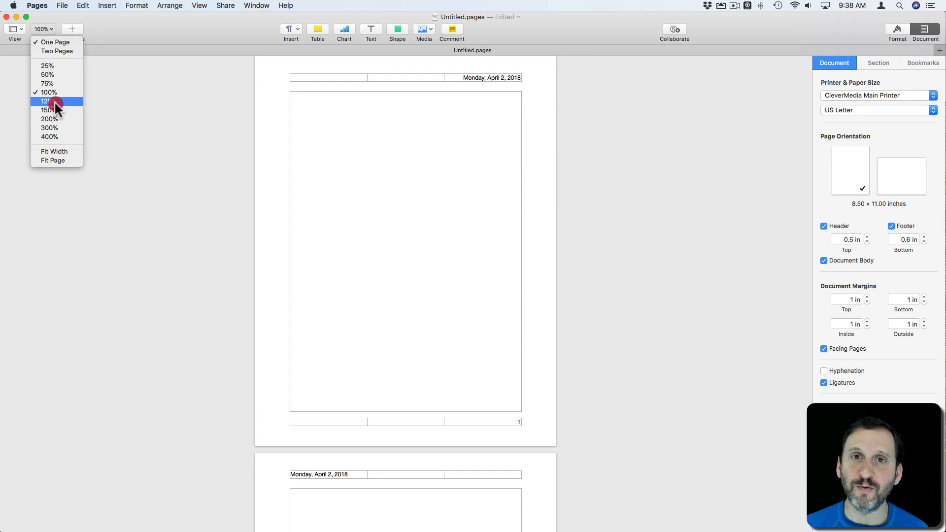
click(49, 101)
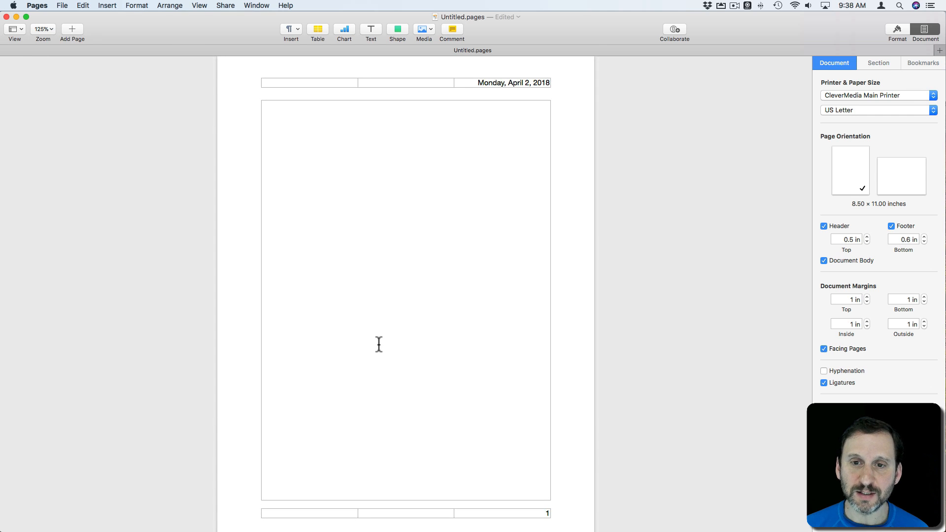
scroll(down, 3)
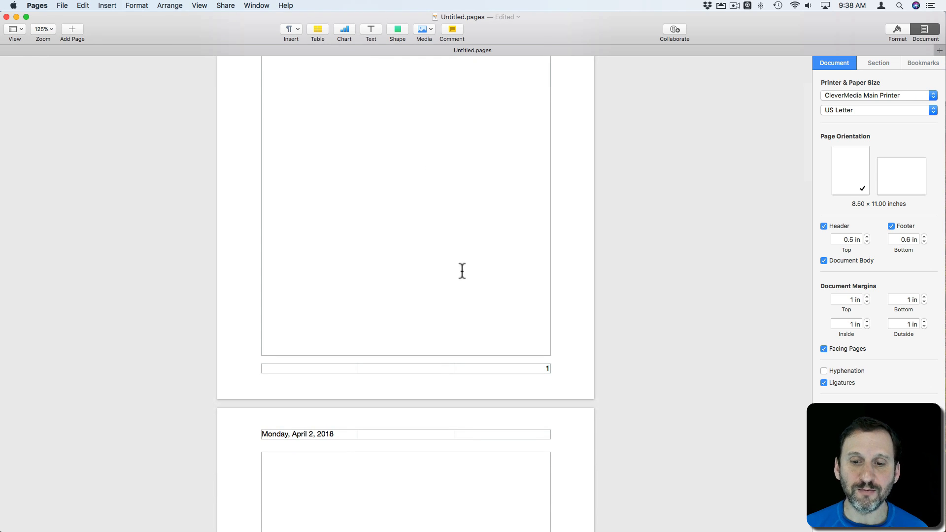
scroll(down, 3)
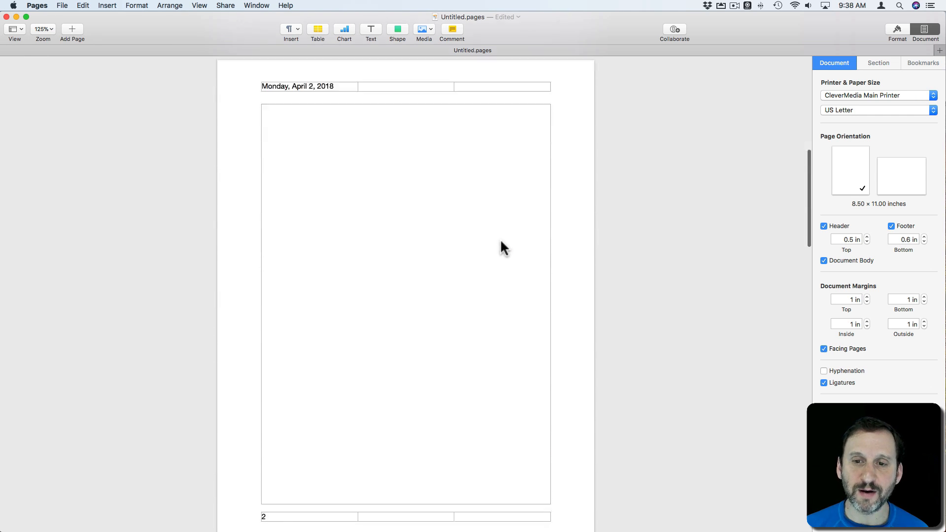
scroll(down, 3)
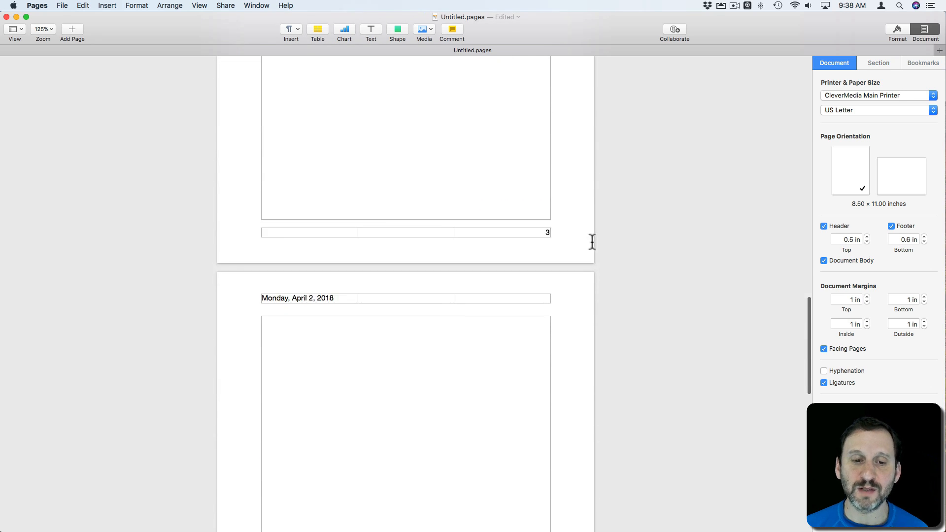
scroll(up, 3)
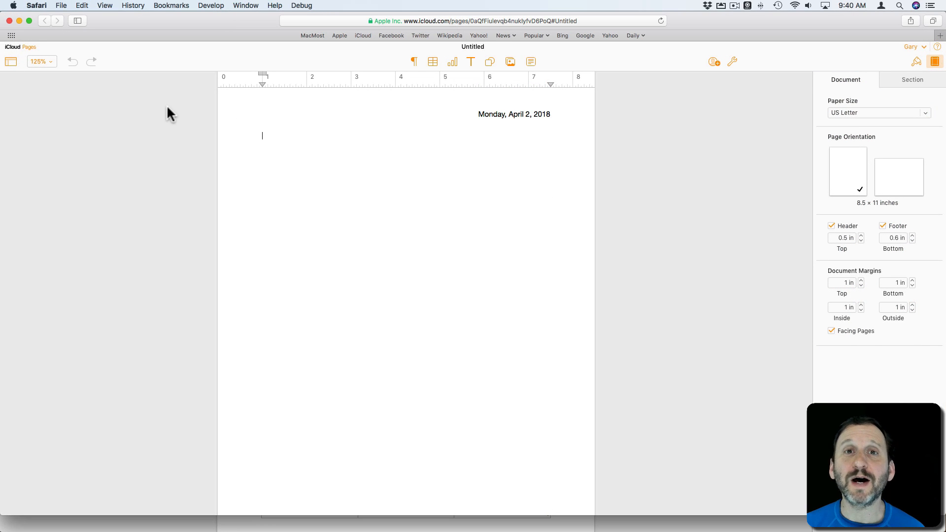
mouse_move(843, 101)
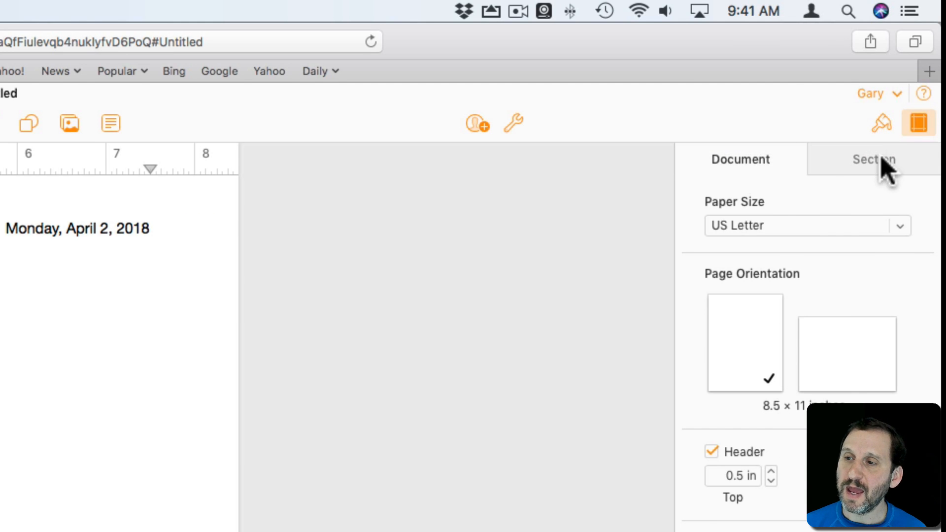
Step: Show the Section settings with 'Left and right pages are different' enabled in iCloud Pages
click(873, 159)
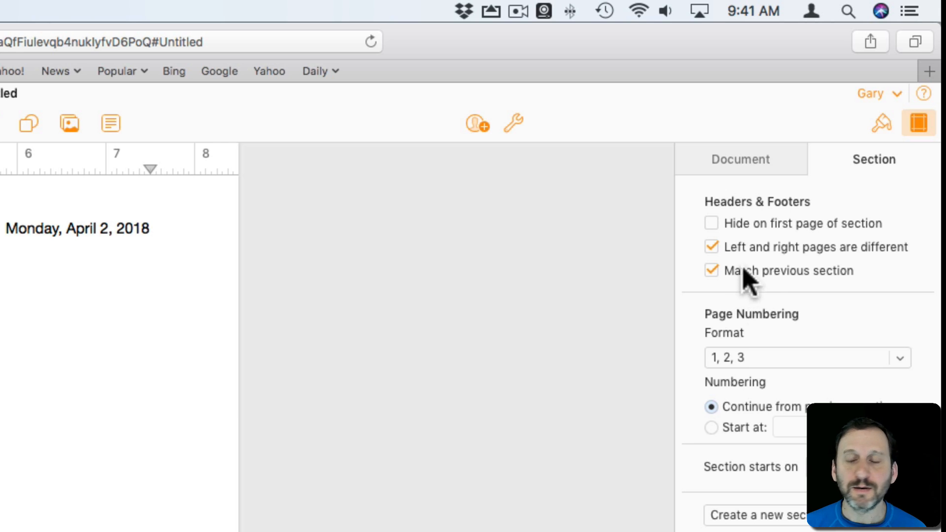
mouse_move(839, 265)
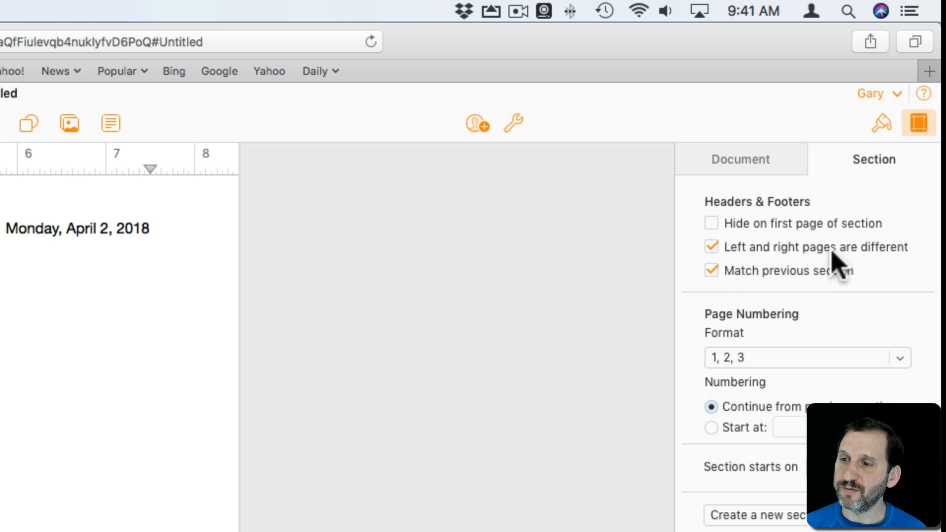
mouse_move(757, 250)
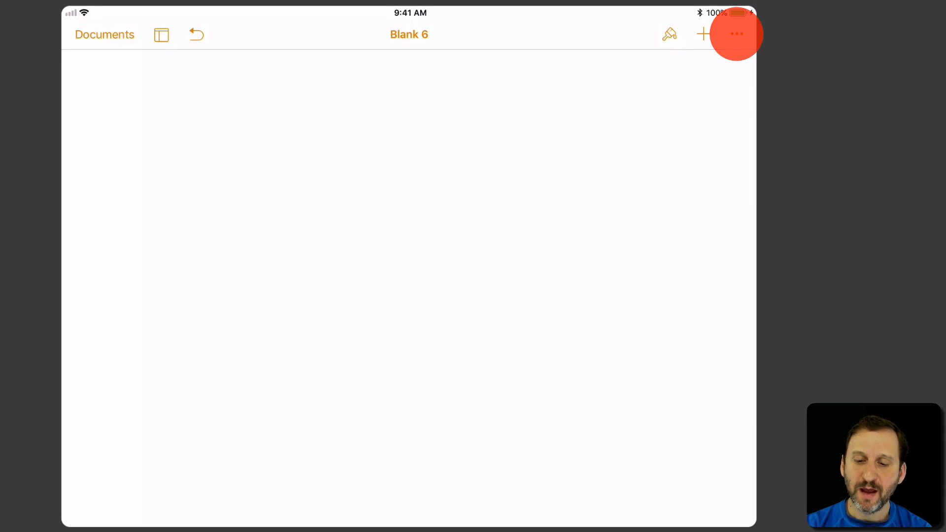
Step: In Document Setup on the iPad, switch on Facing Pages for the Blank 6 document
click(737, 33)
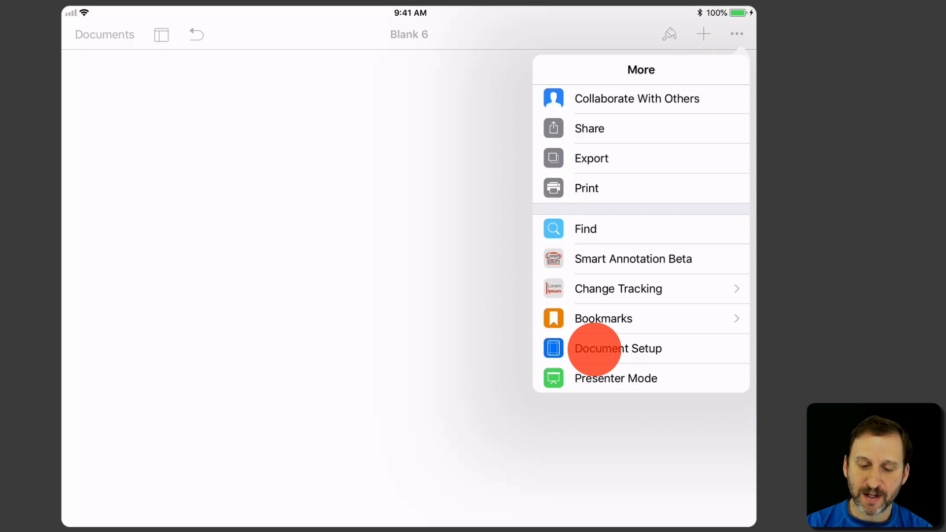
click(617, 348)
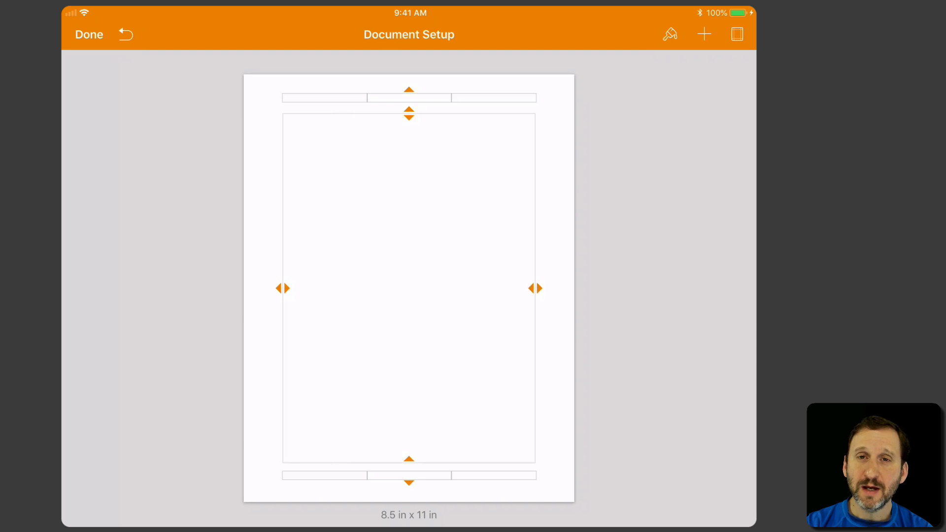
click(737, 34)
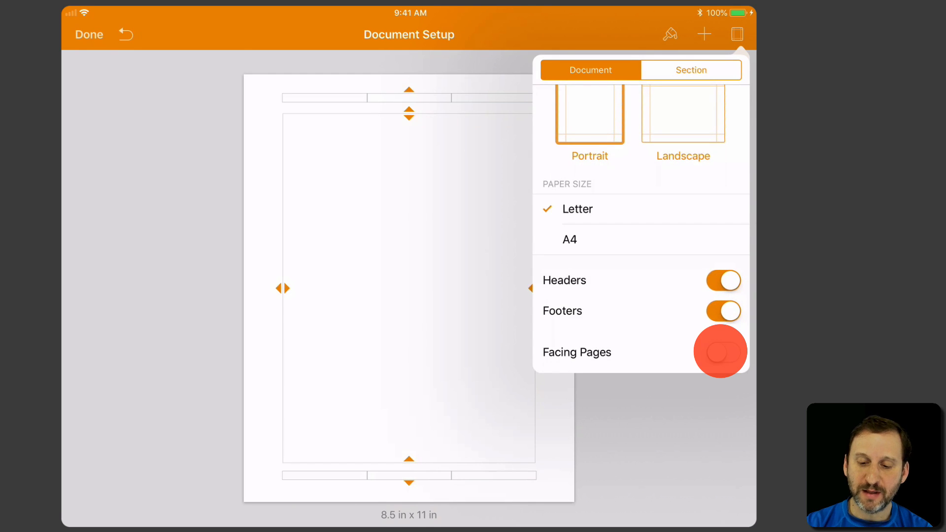
click(723, 351)
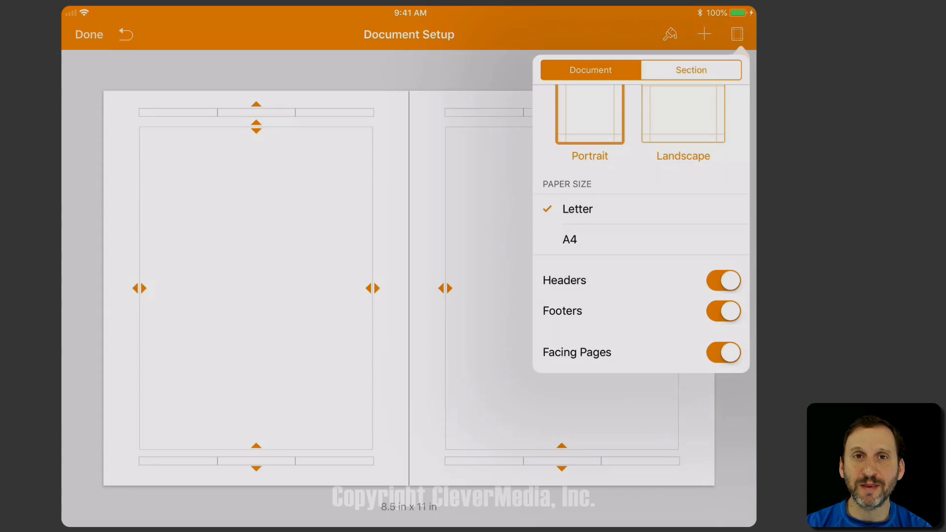